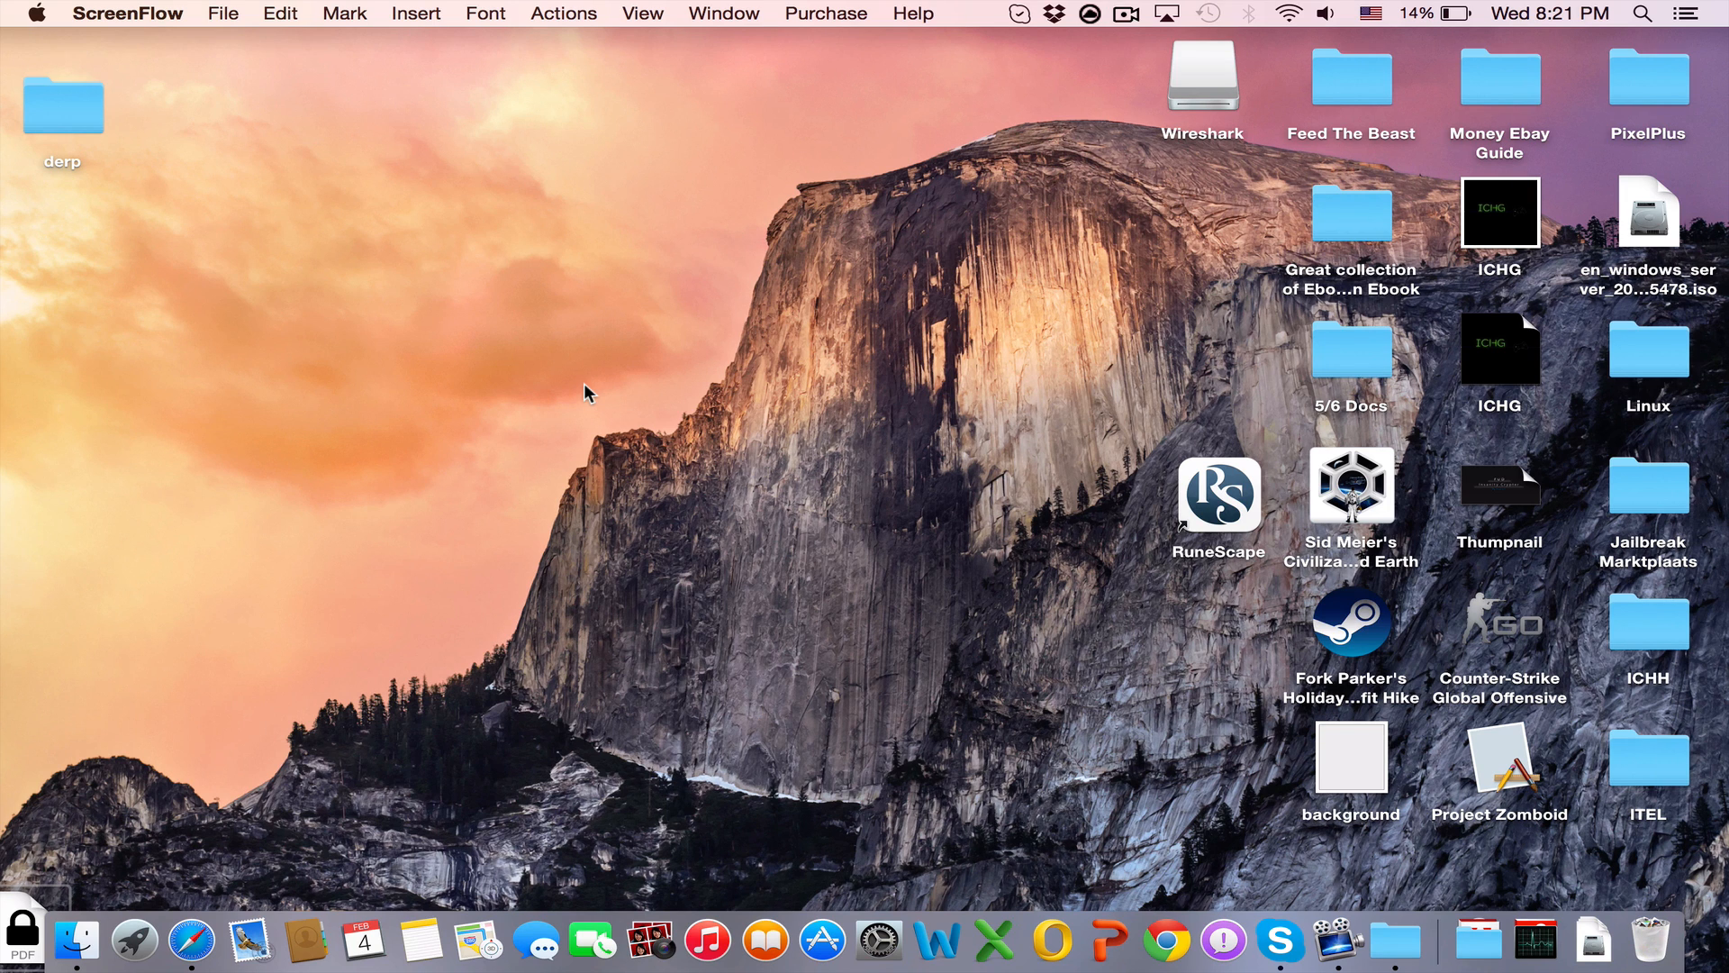
pyautogui.moveTo(753, 525)
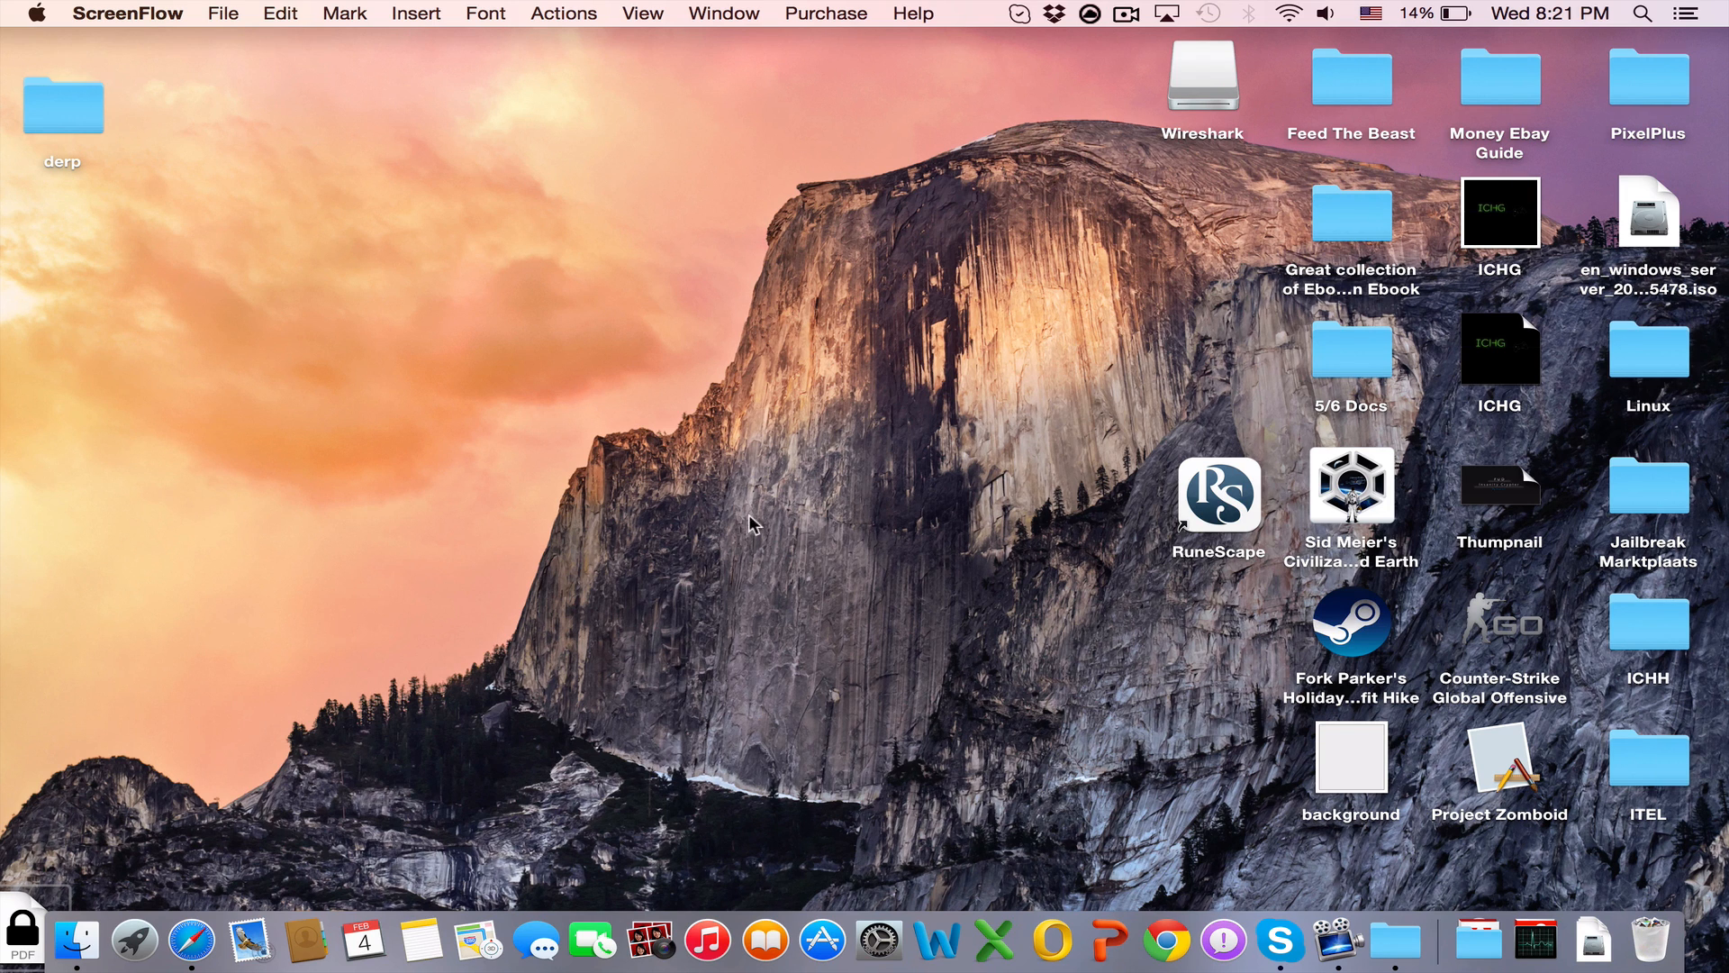
pyautogui.moveTo(722, 356)
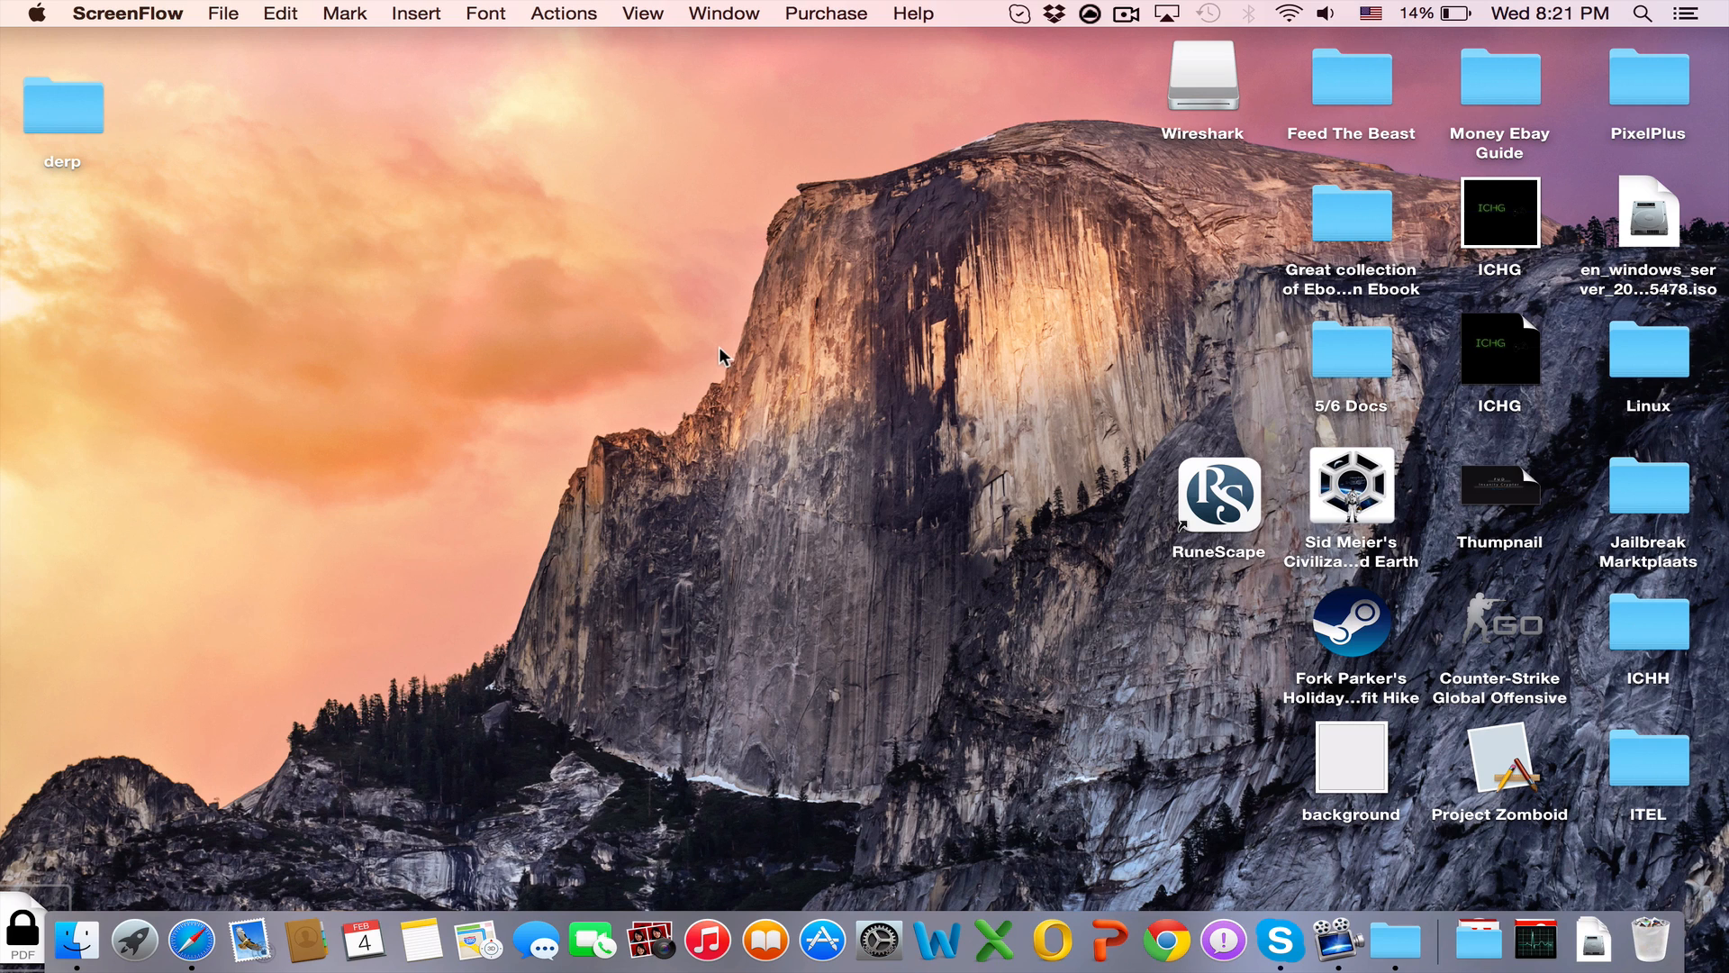
pyautogui.moveTo(621, 538)
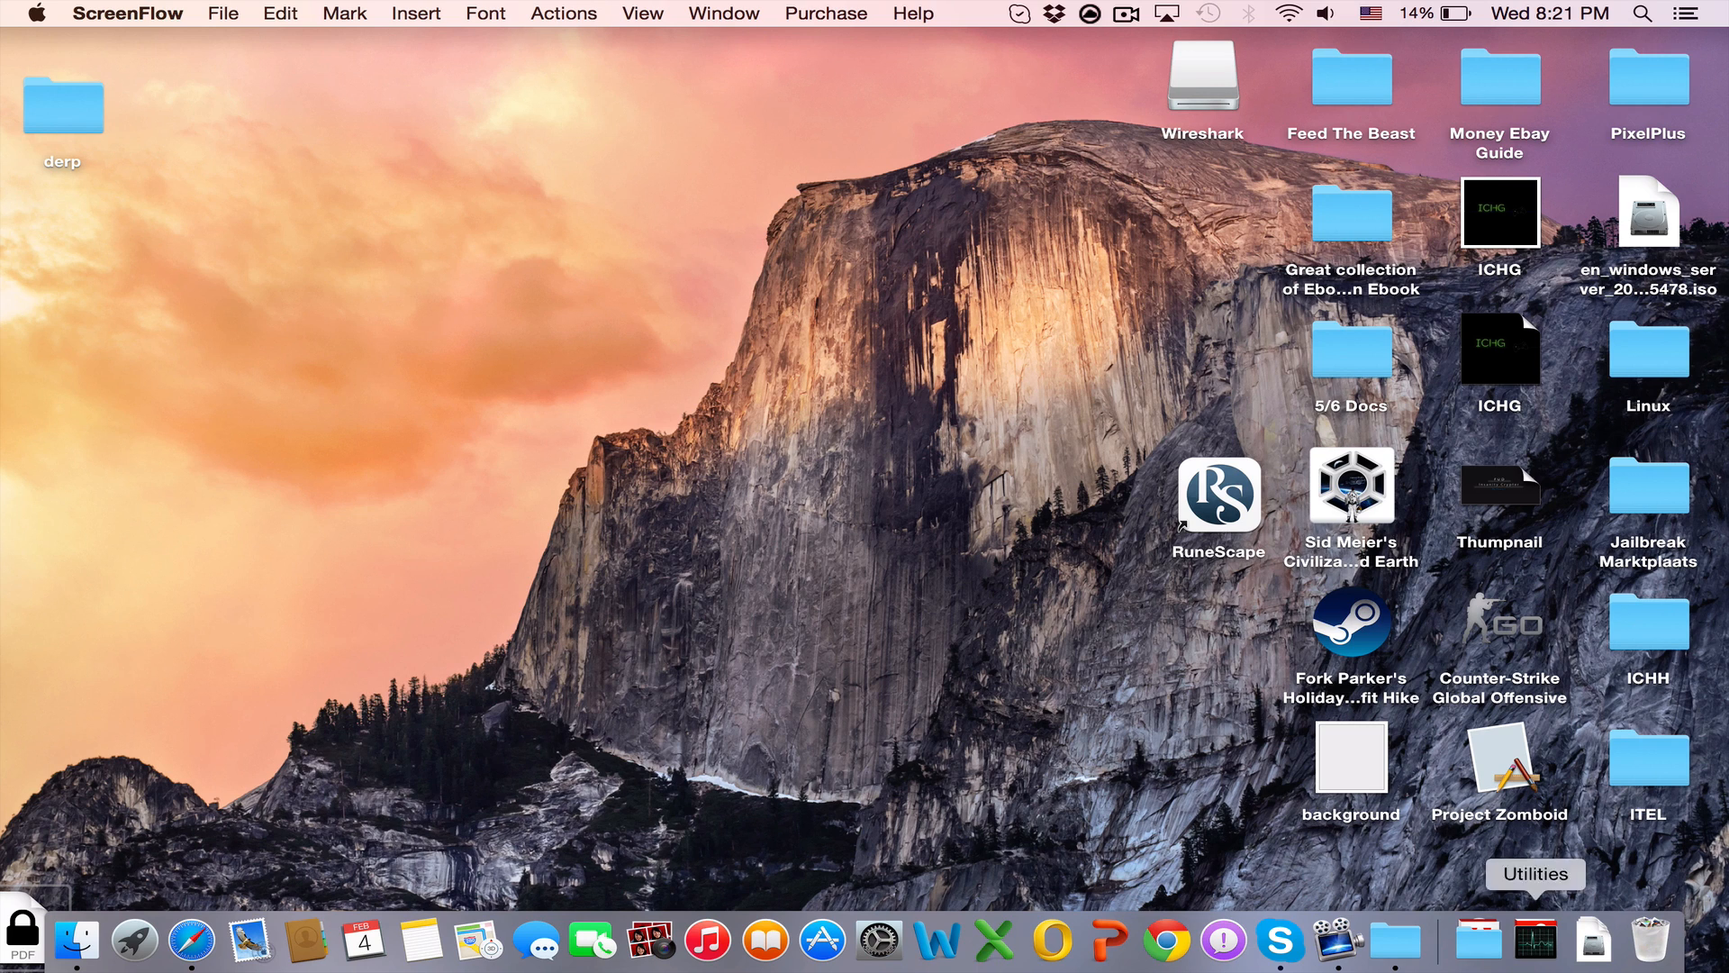
pyautogui.moveTo(1475, 953)
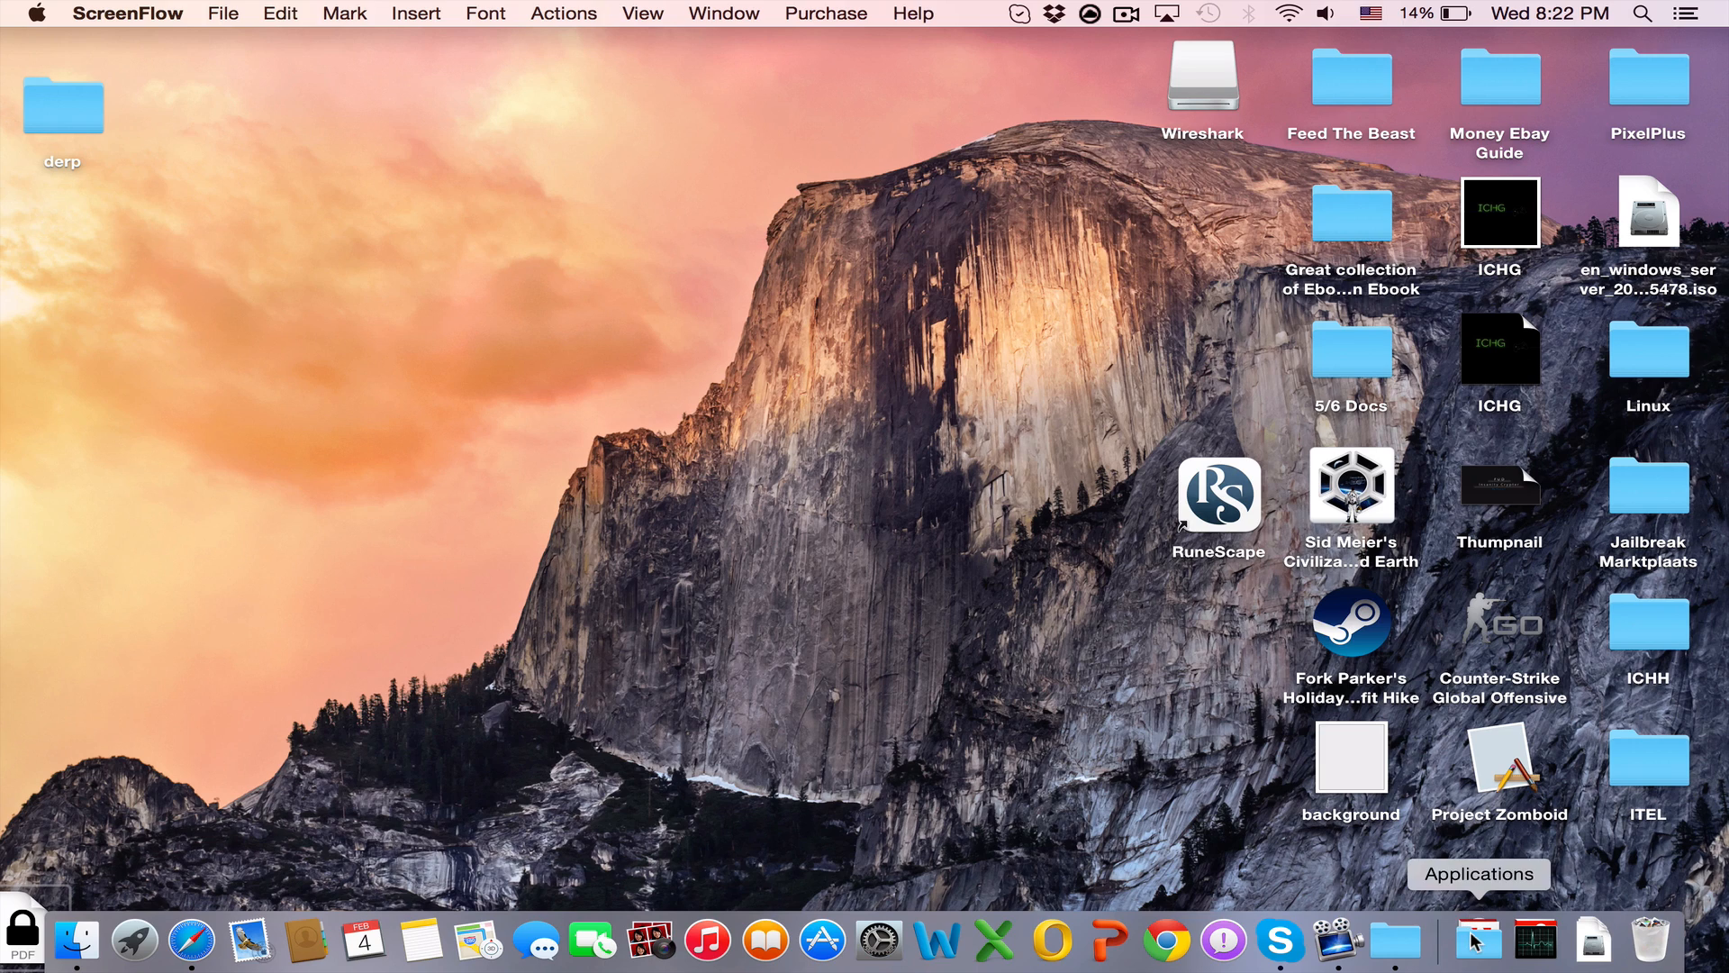
# Step: Open the Applications stack from the Dock and scroll down to Wireshark
pyautogui.click(1472, 944)
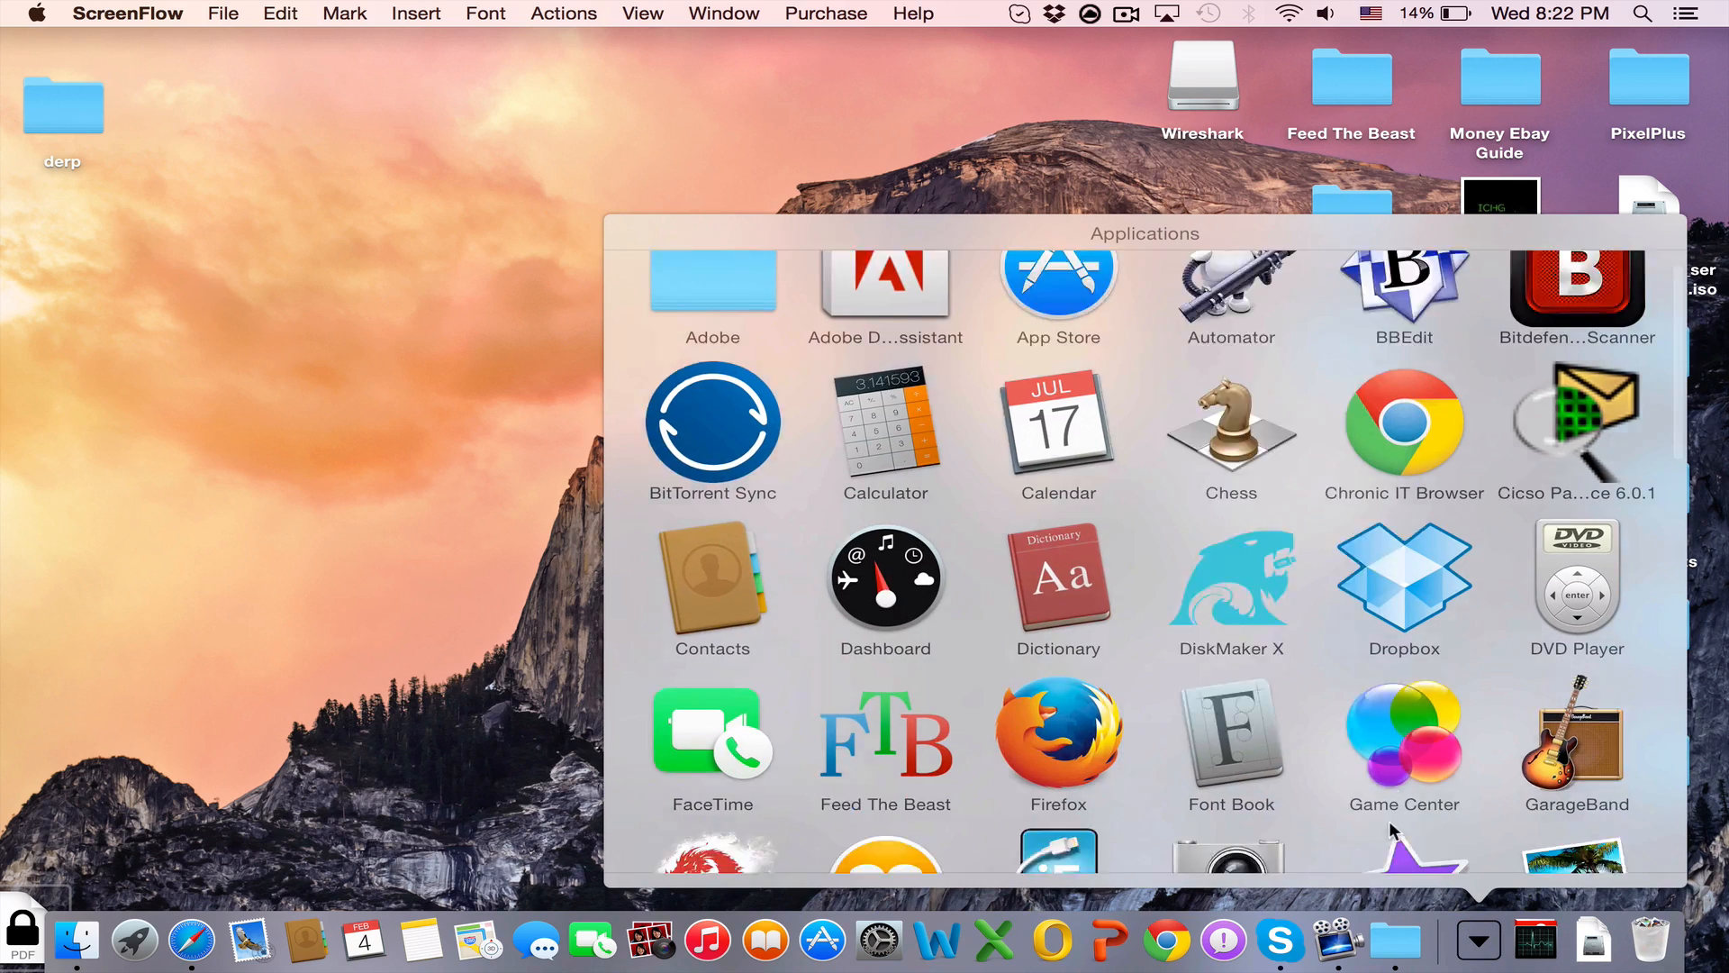
pyautogui.scroll(-3)
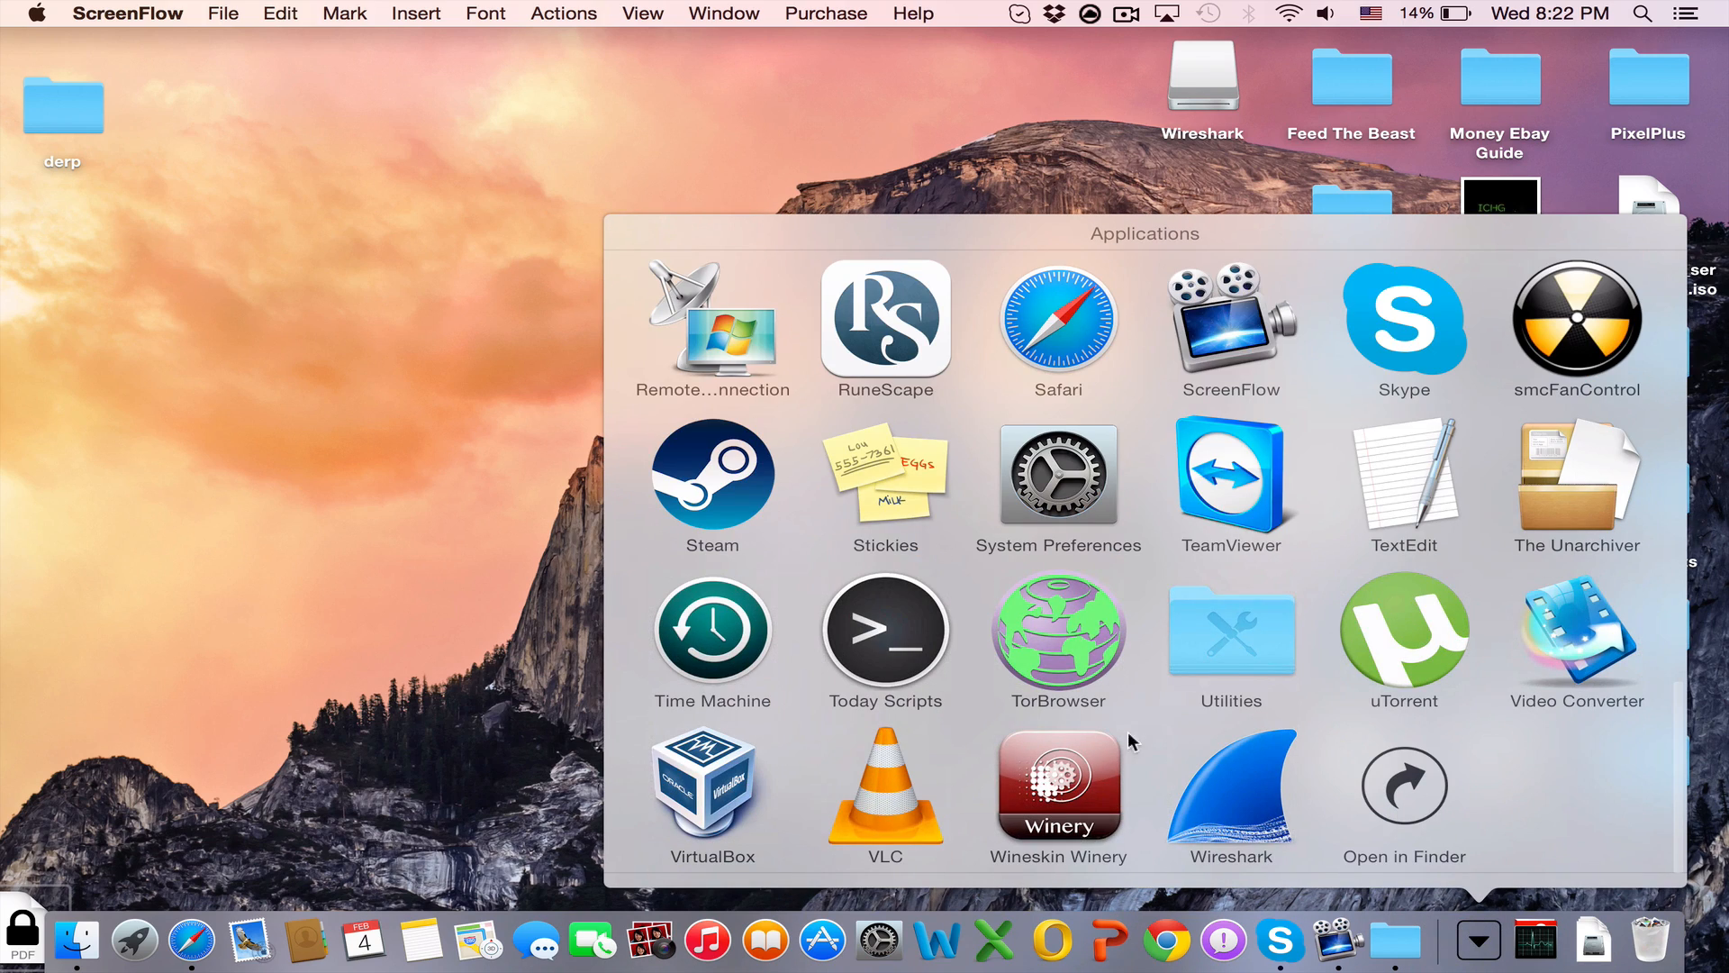
pyautogui.moveTo(1179, 740)
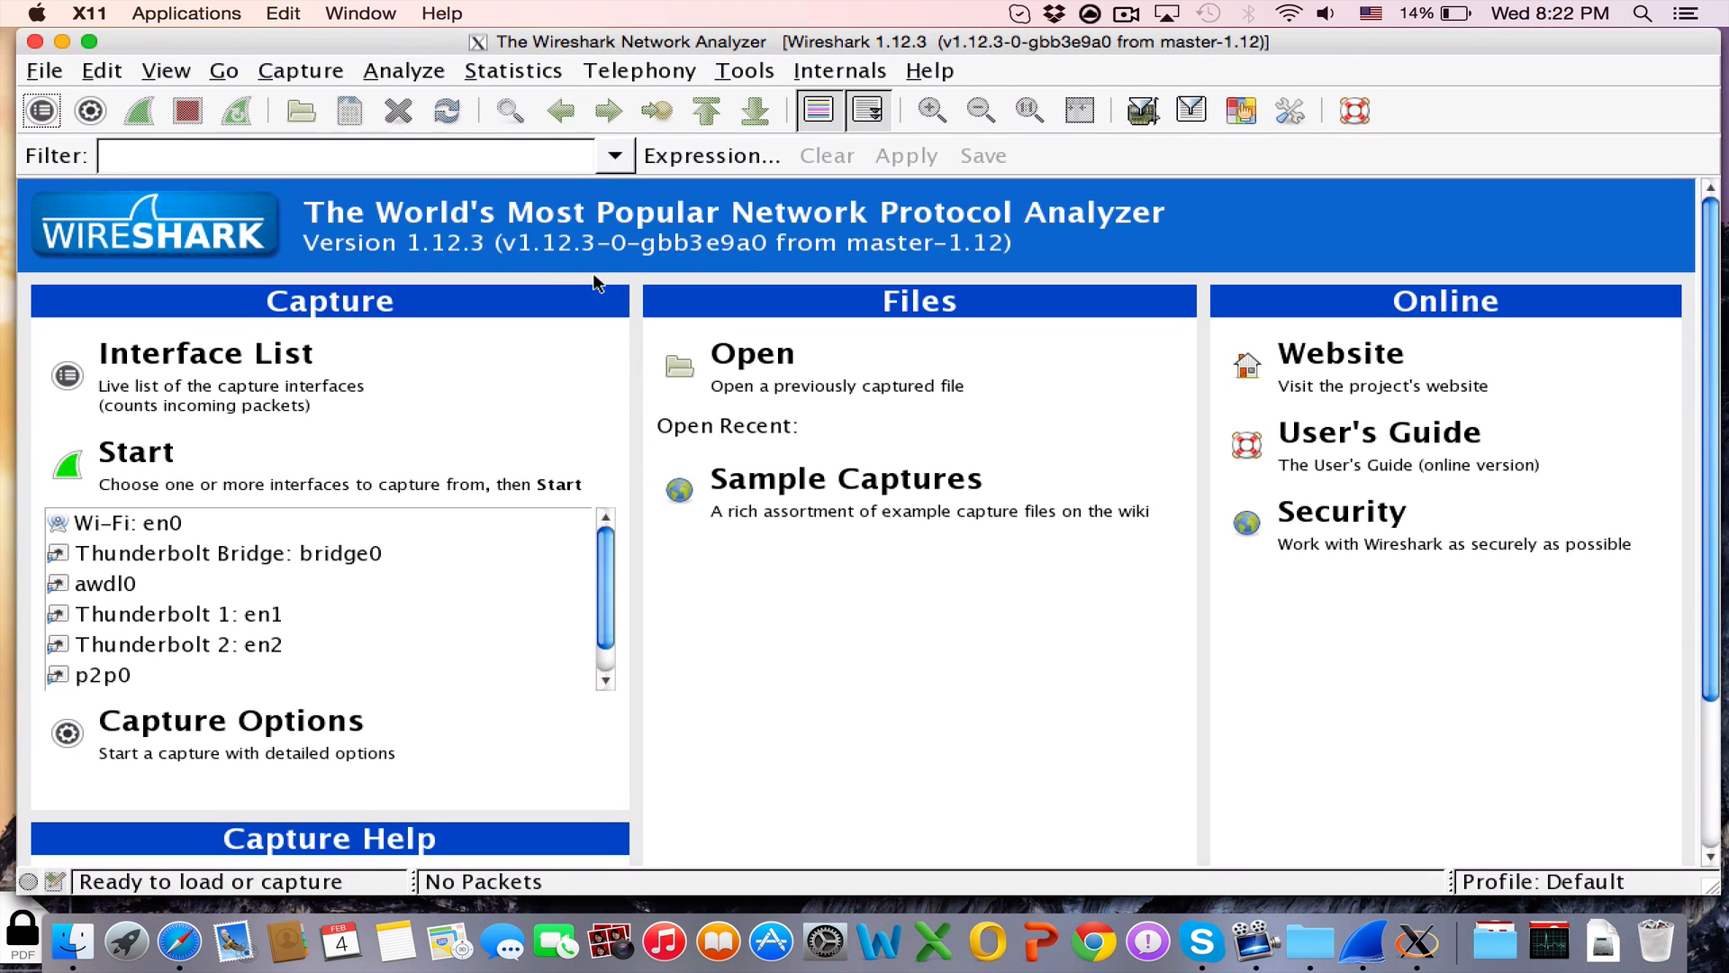
pyautogui.moveTo(136, 510)
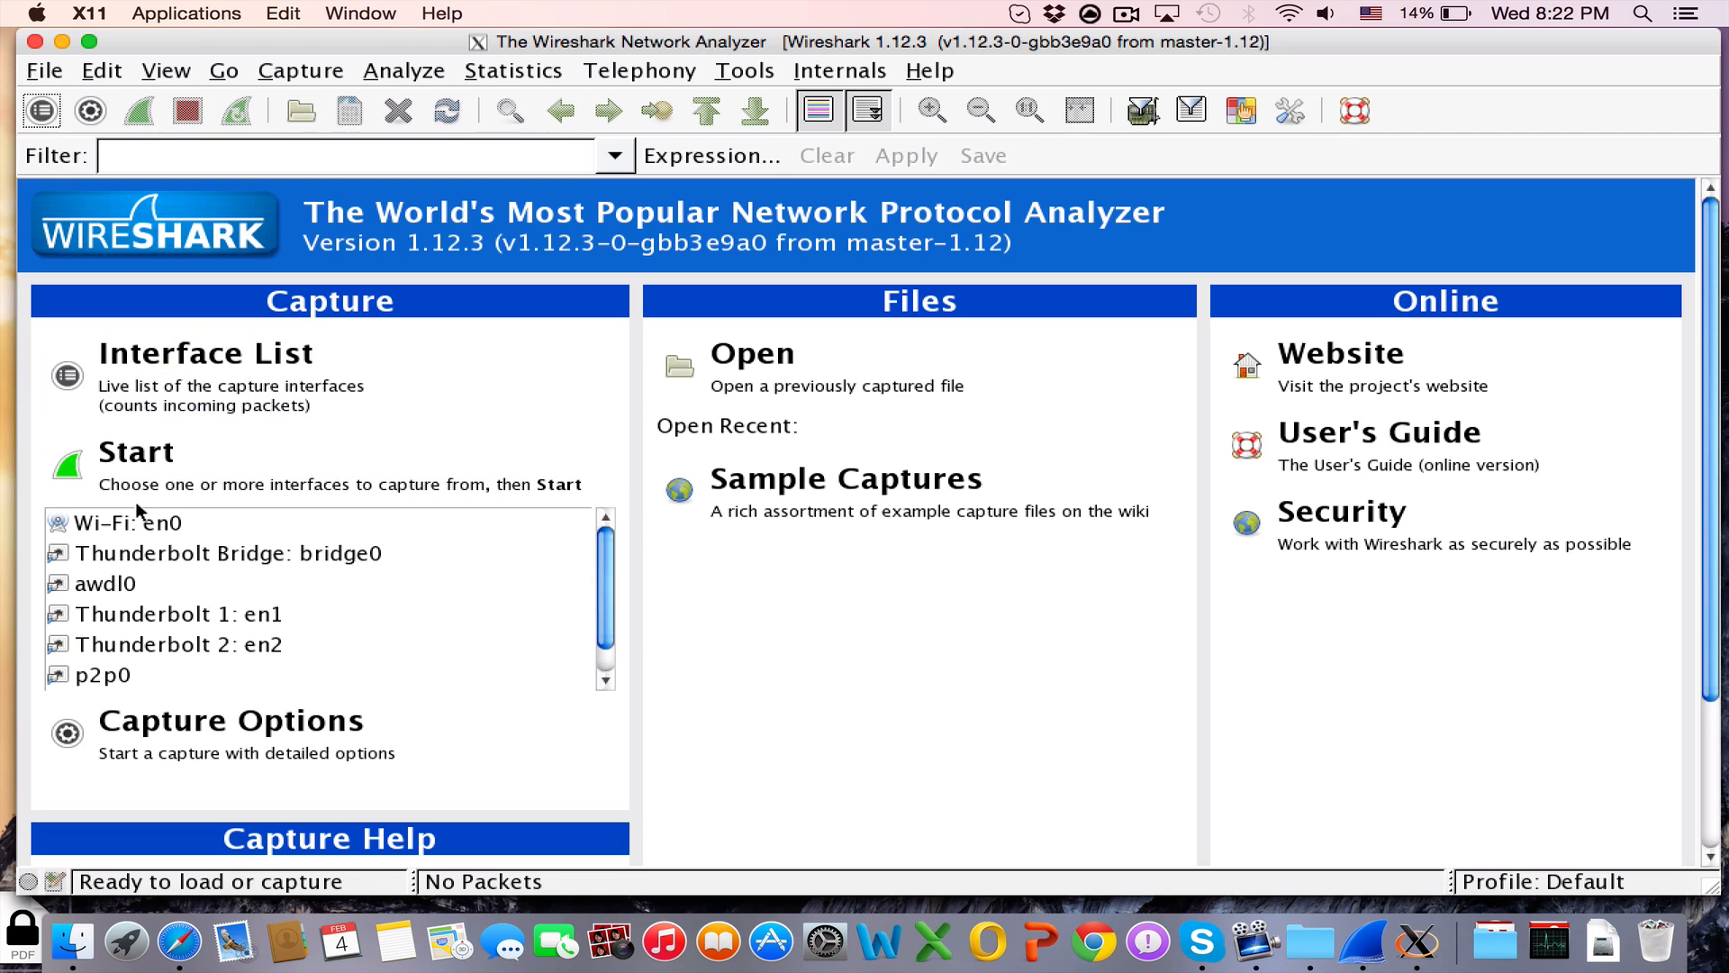
# Step: Select the Wi-Fi: en0 interface on Wireshark's start page
pyautogui.click(144, 523)
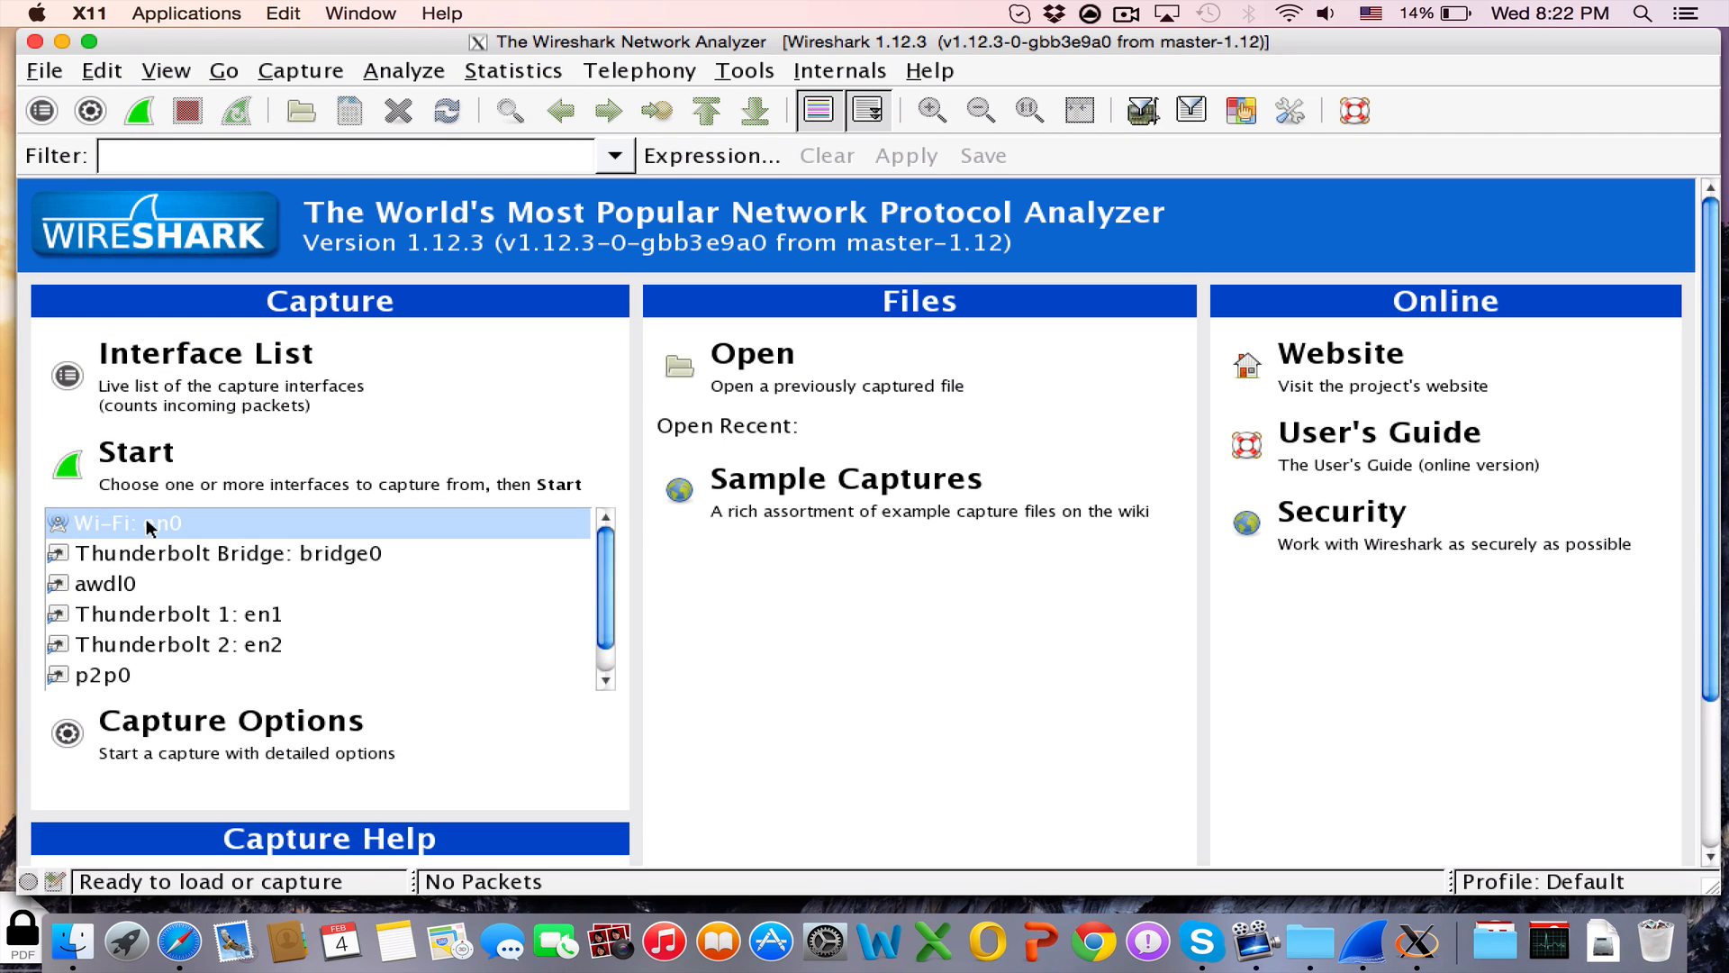
pyautogui.moveTo(162, 526)
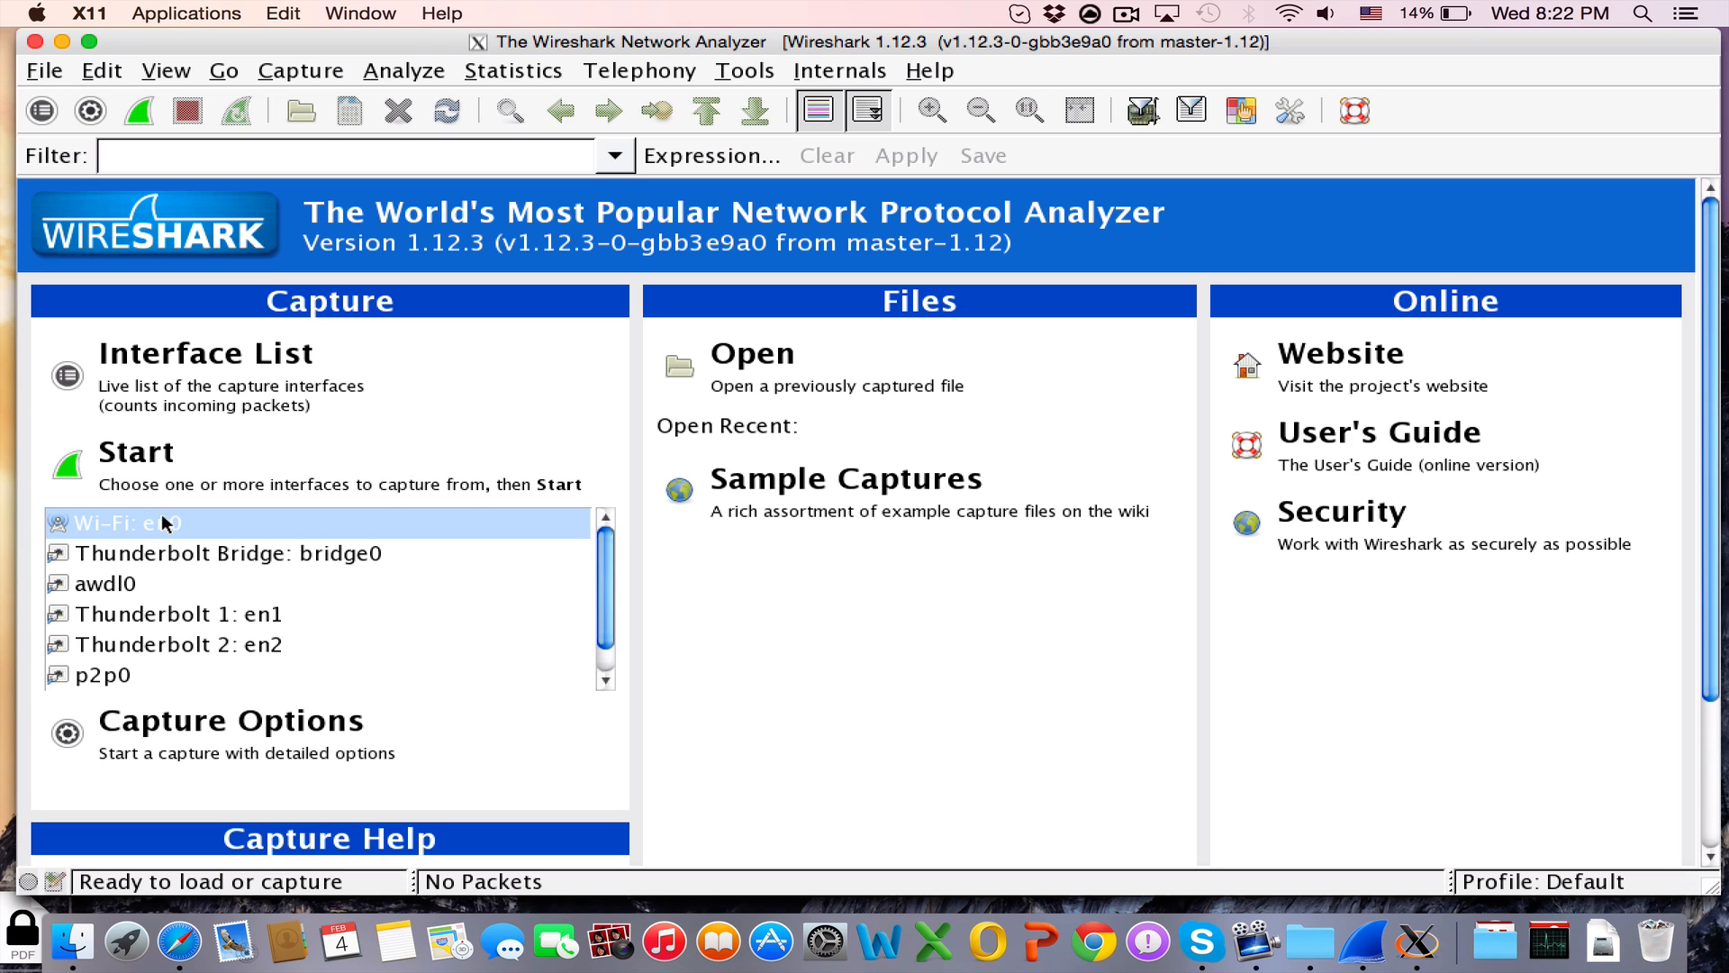
pyautogui.moveTo(1308, 940)
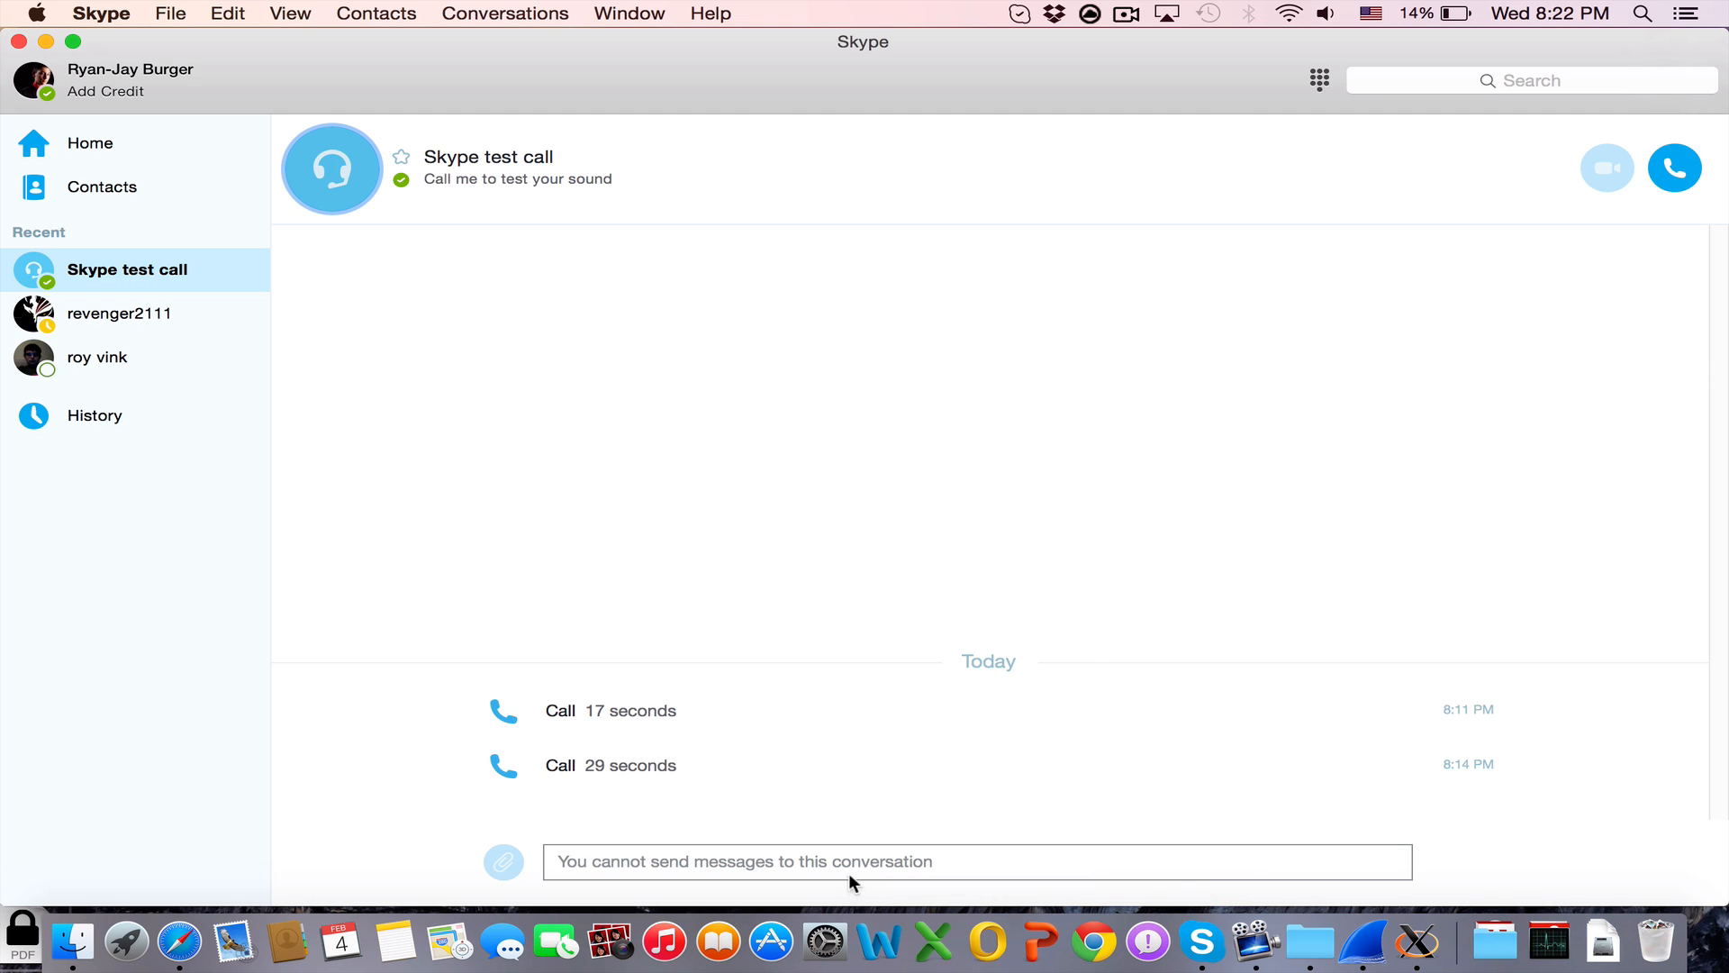
# Step: Type 'ip.src ==' into Wireshark's display filter box
pyautogui.click(1416, 942)
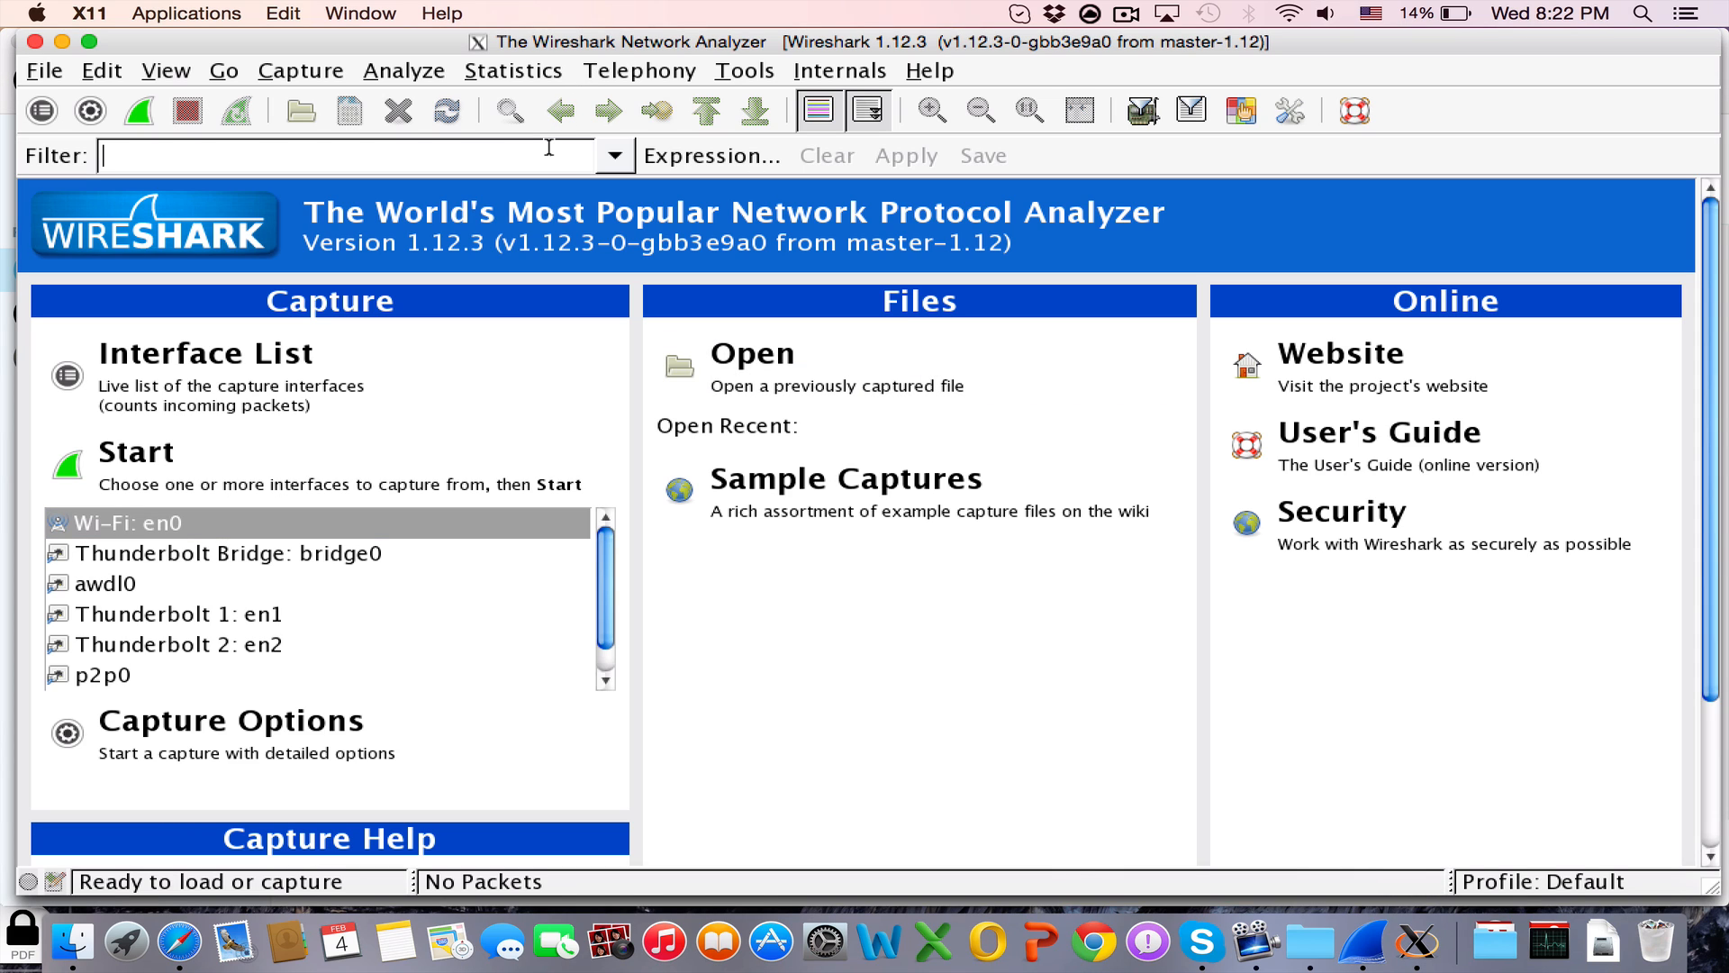
pyautogui.moveTo(955, 942)
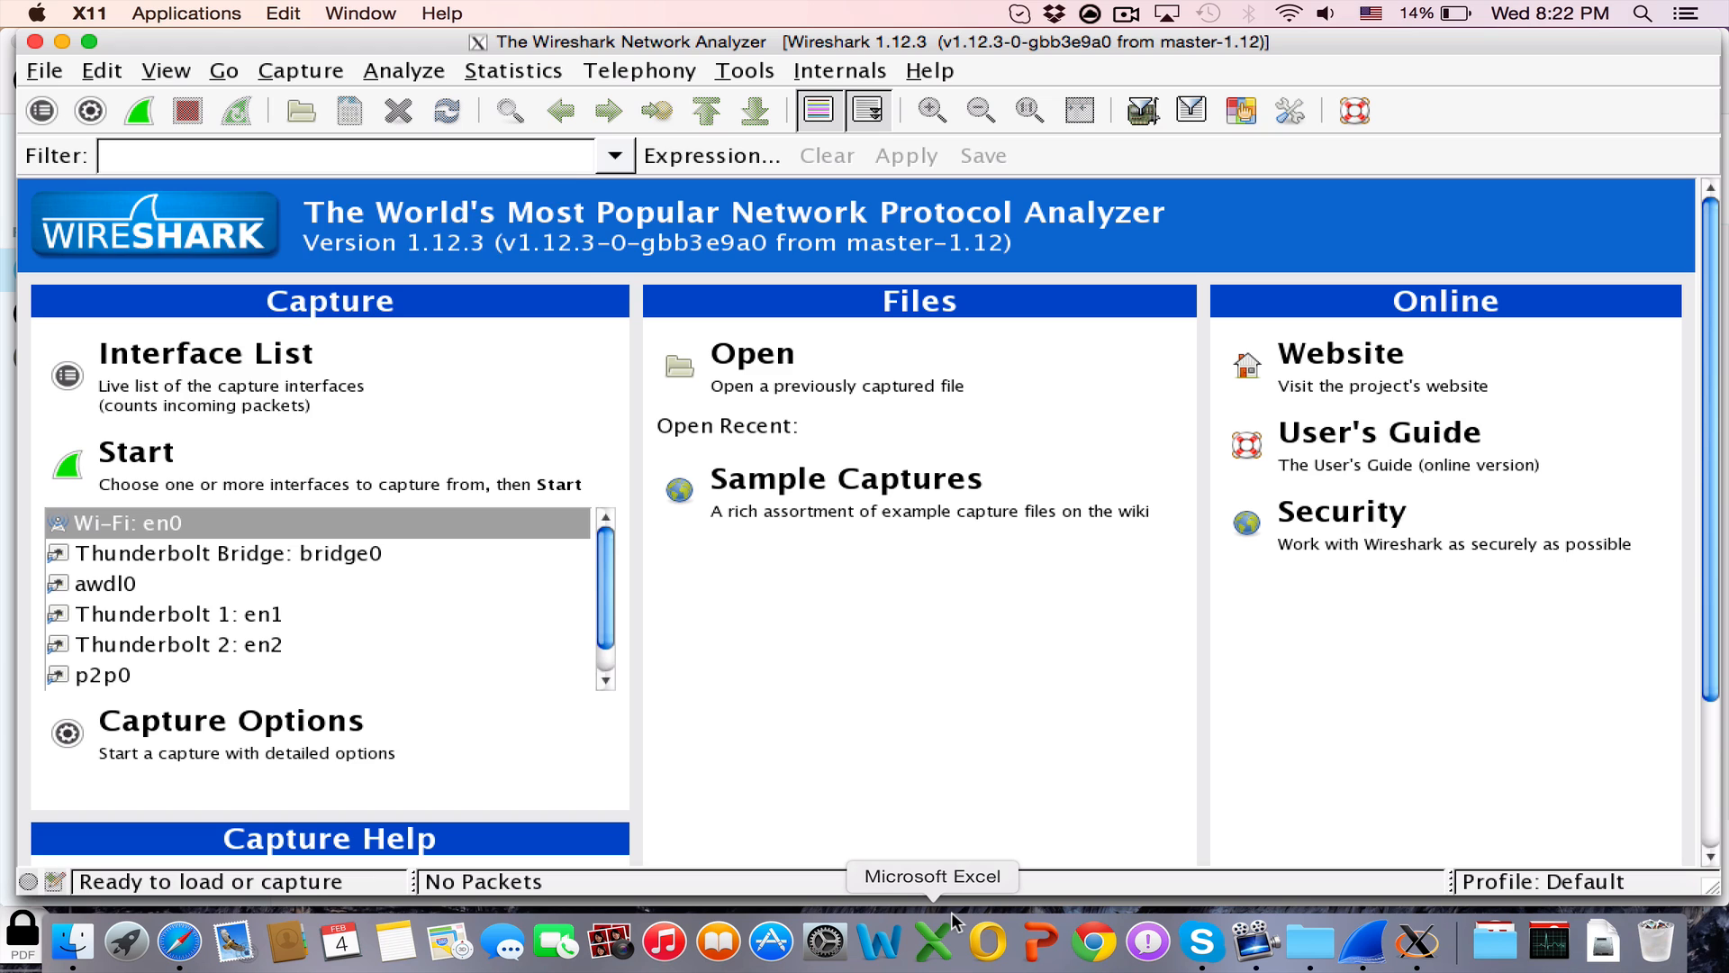
pyautogui.write('ip.src')
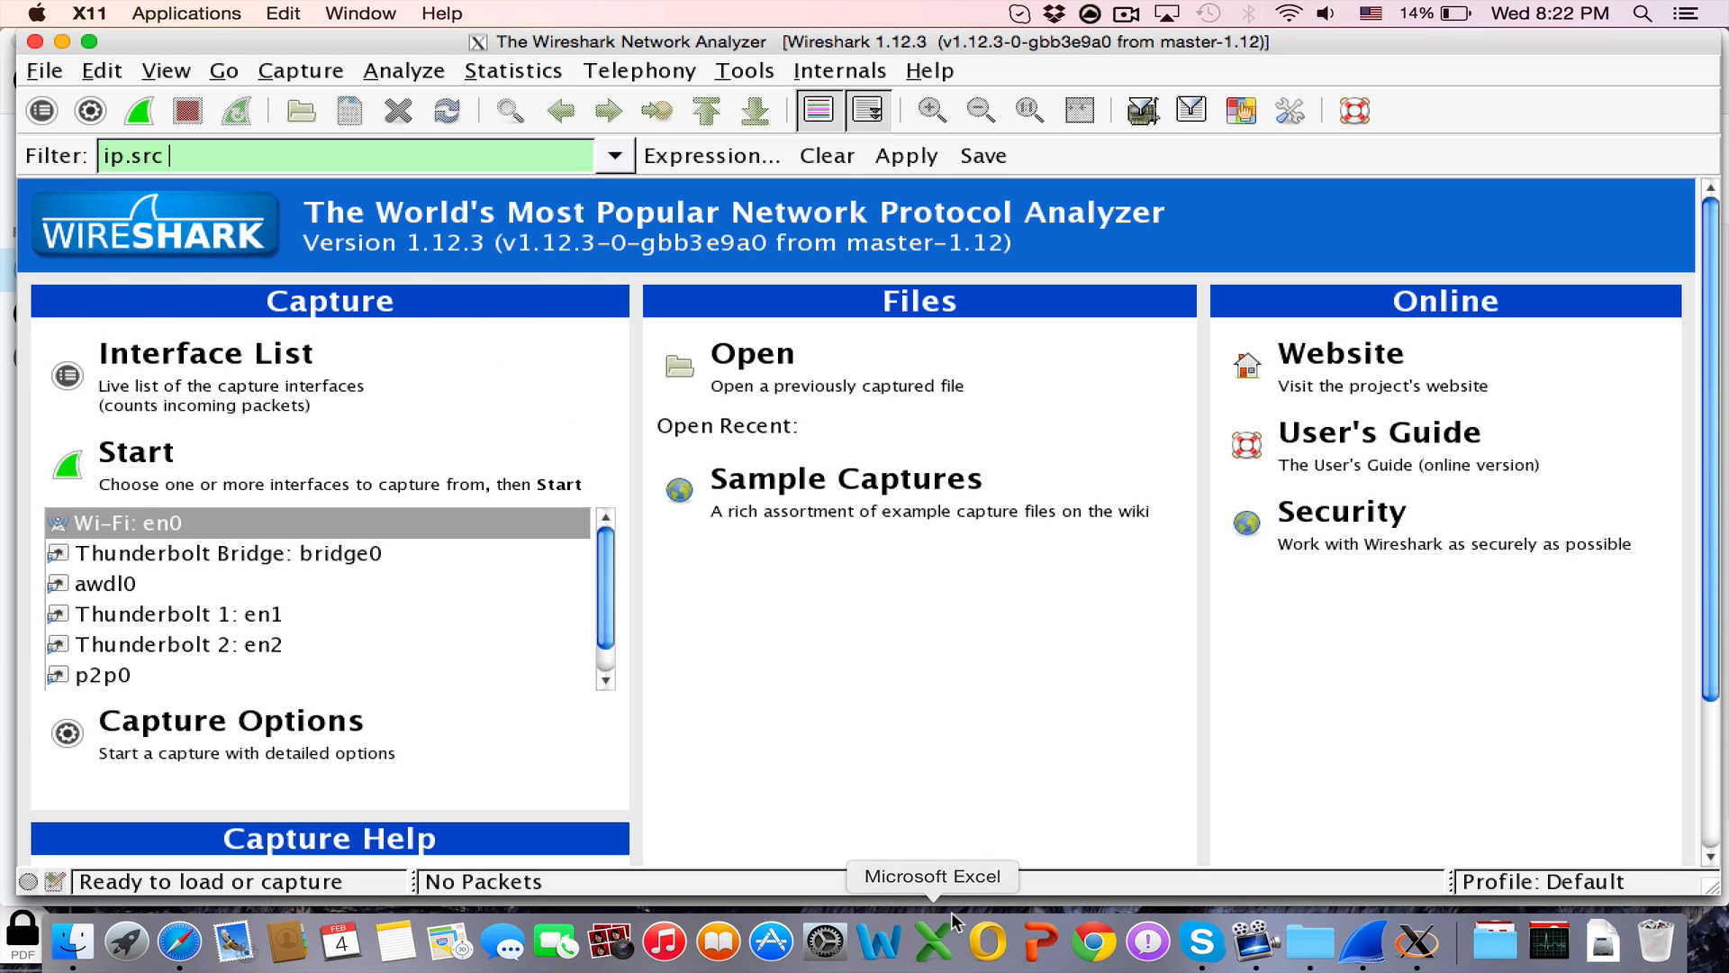
pyautogui.write('==')
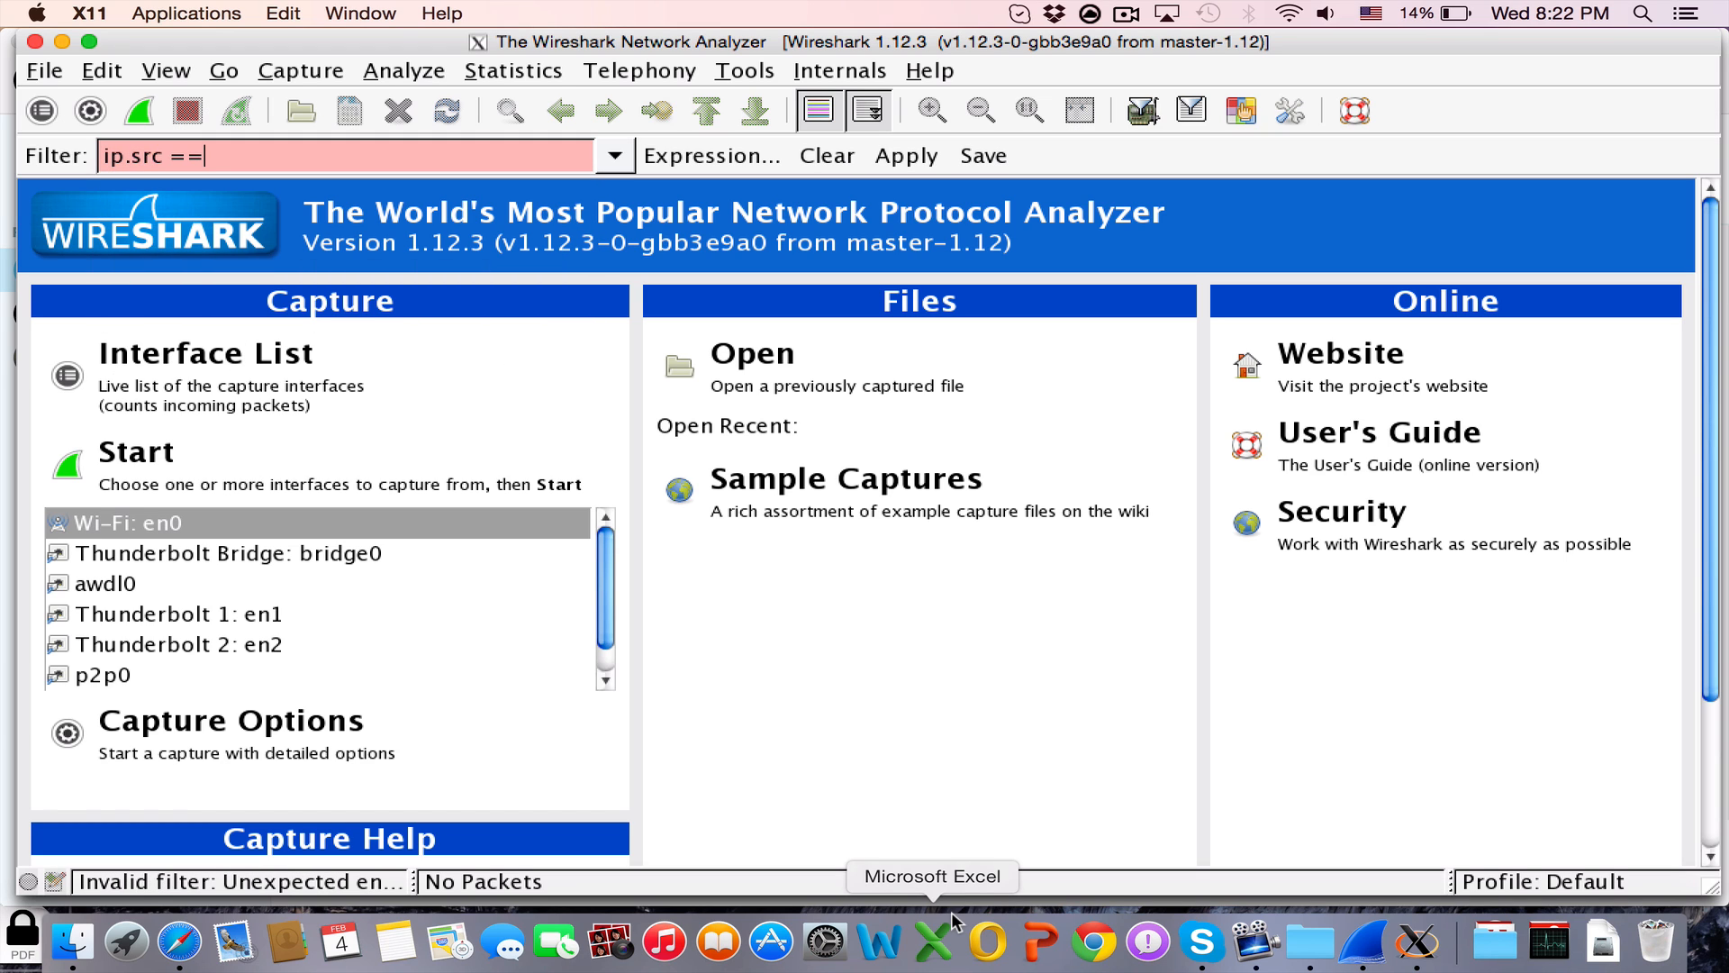
pyautogui.moveTo(827, 942)
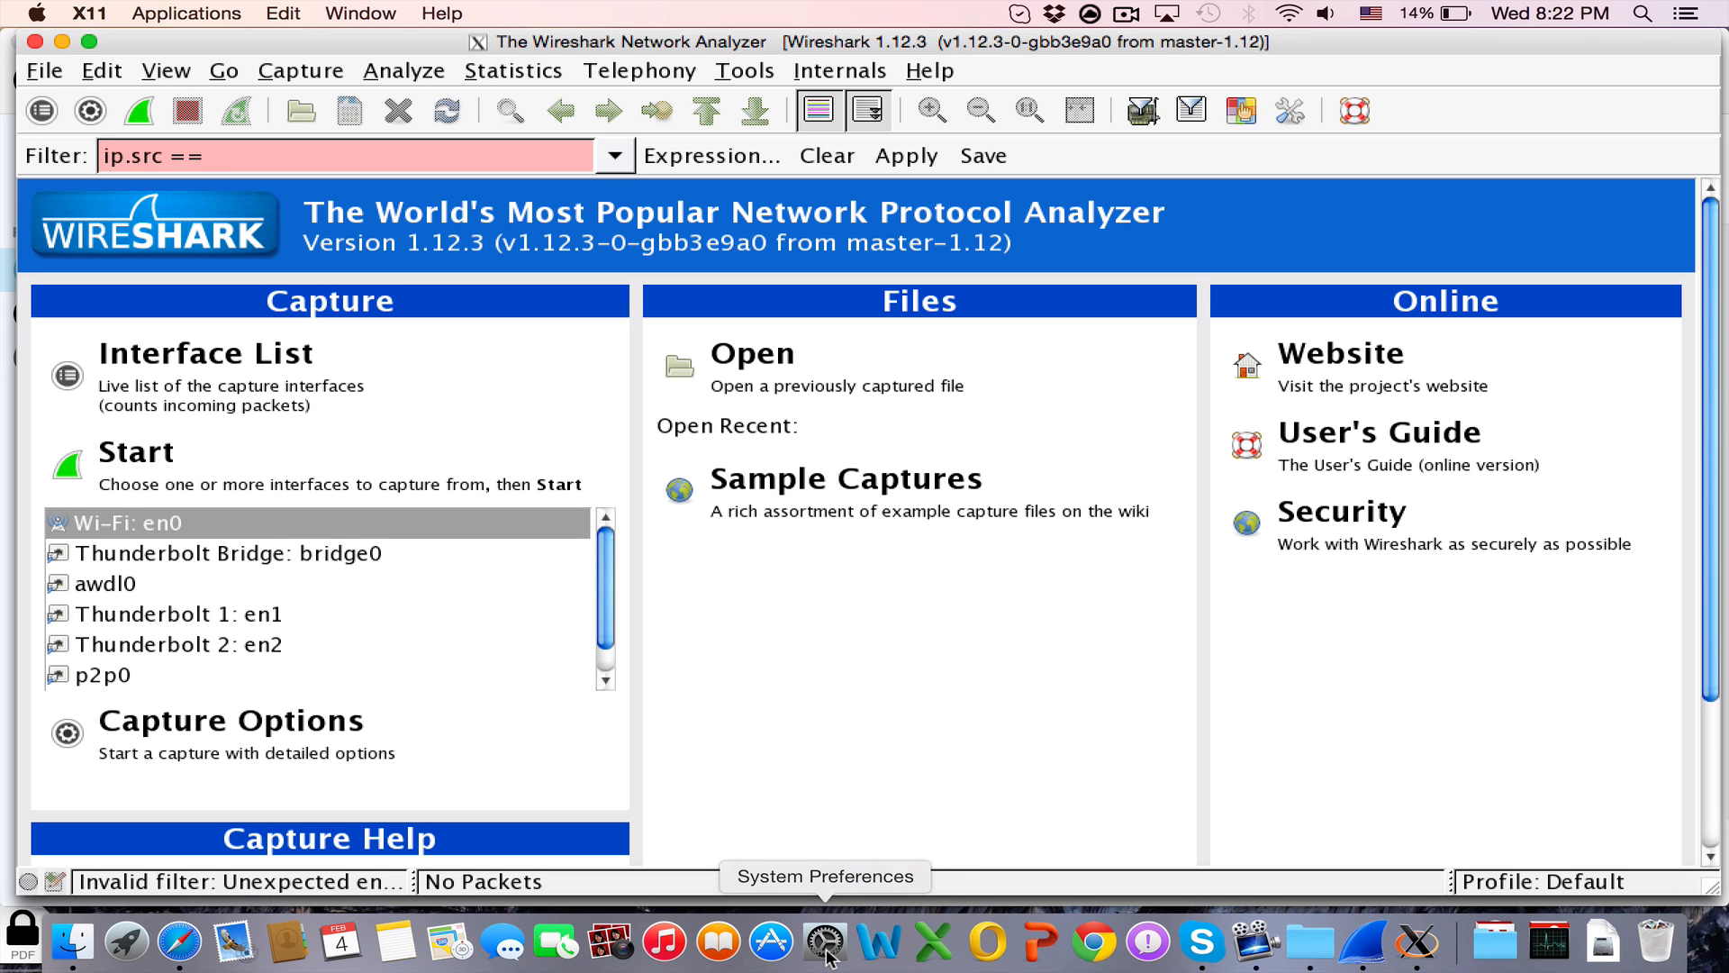
pyautogui.click(825, 943)
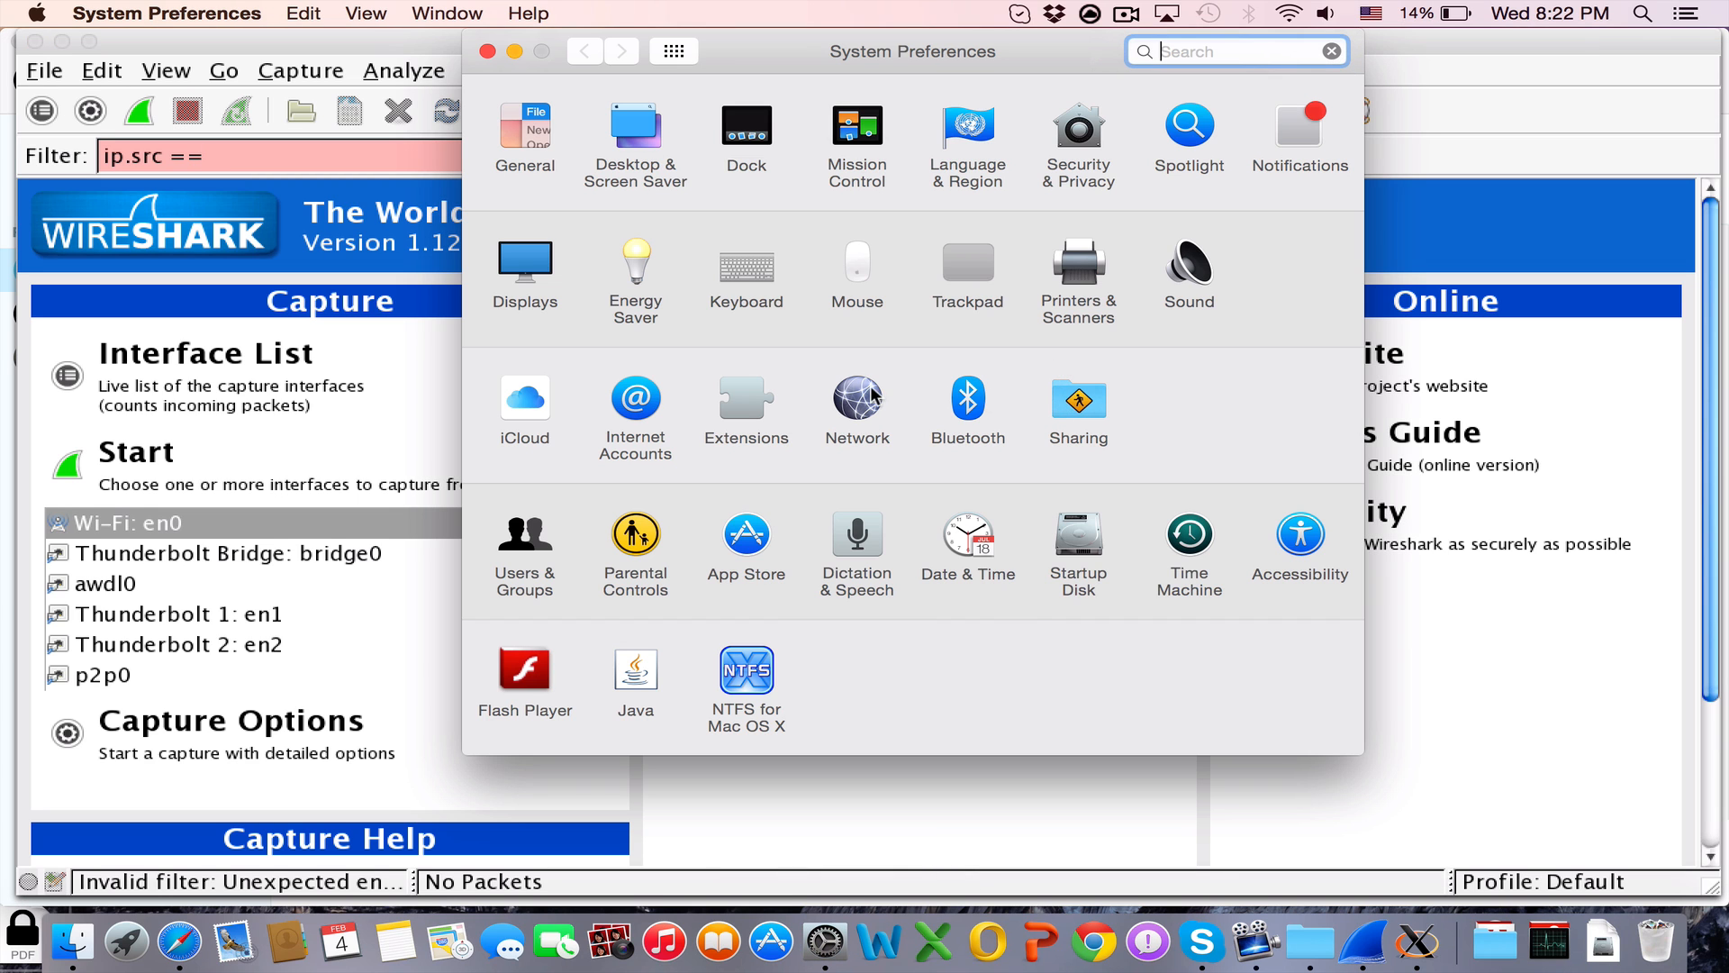
pyautogui.click(857, 399)
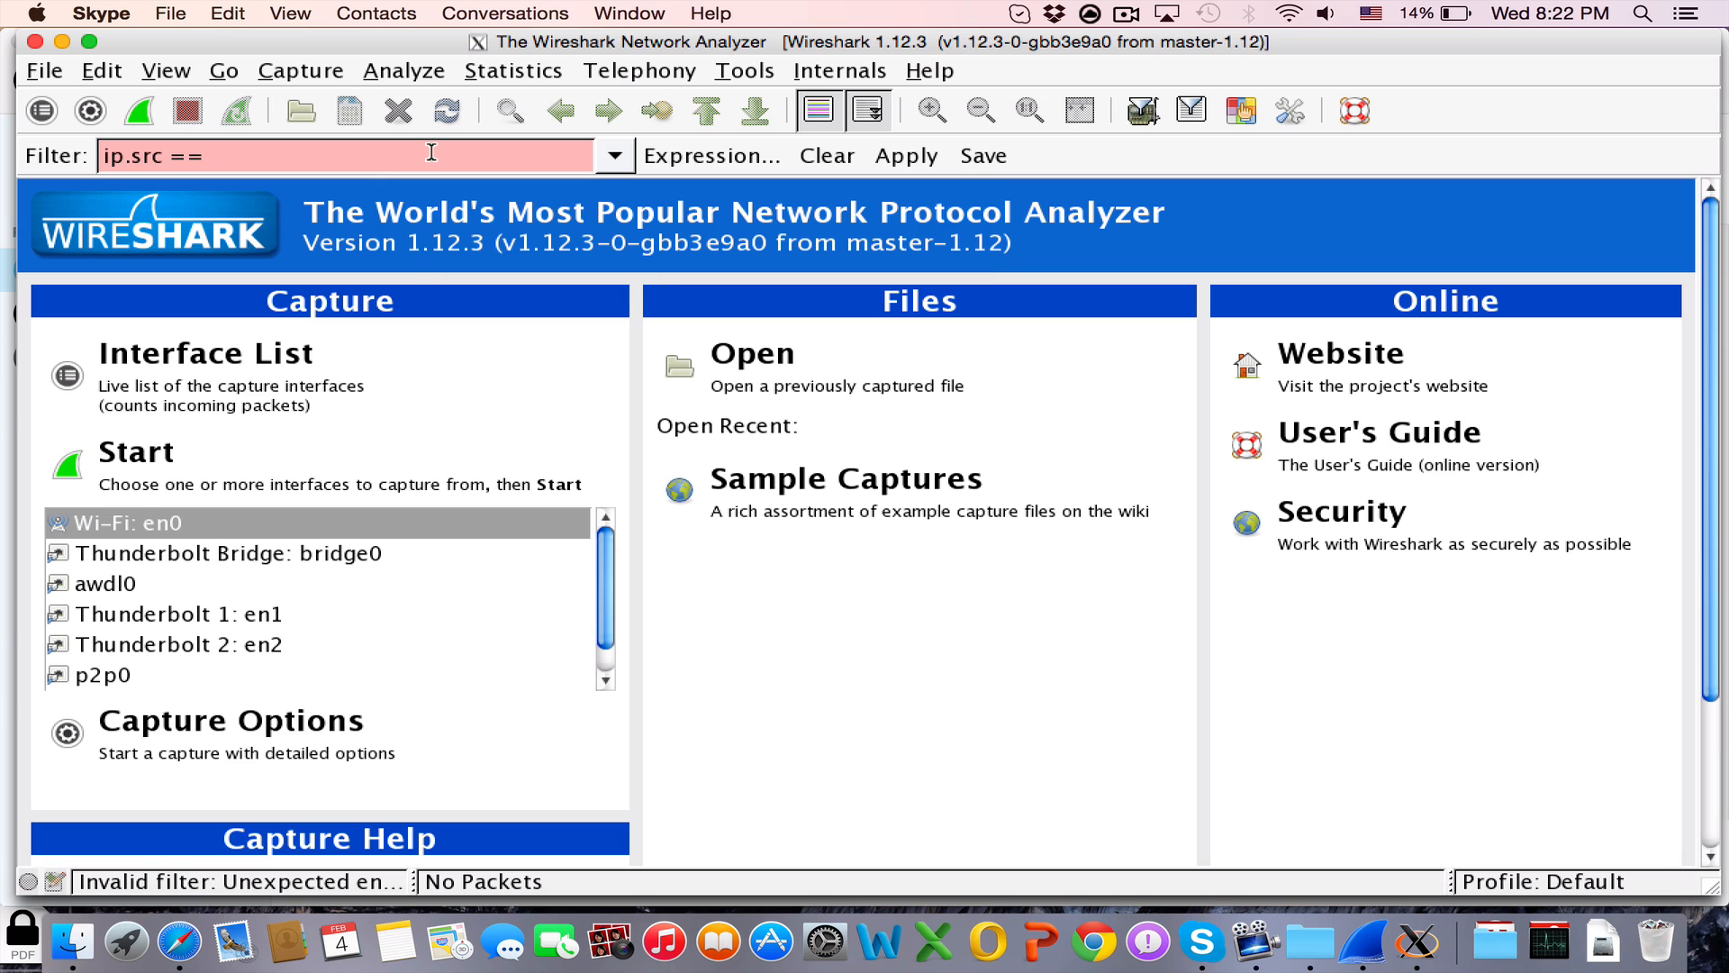
# Step: Extend the filter to 'ip.src == 192.168.1.7 and udp.srcport =='
pyautogui.write('192.16')
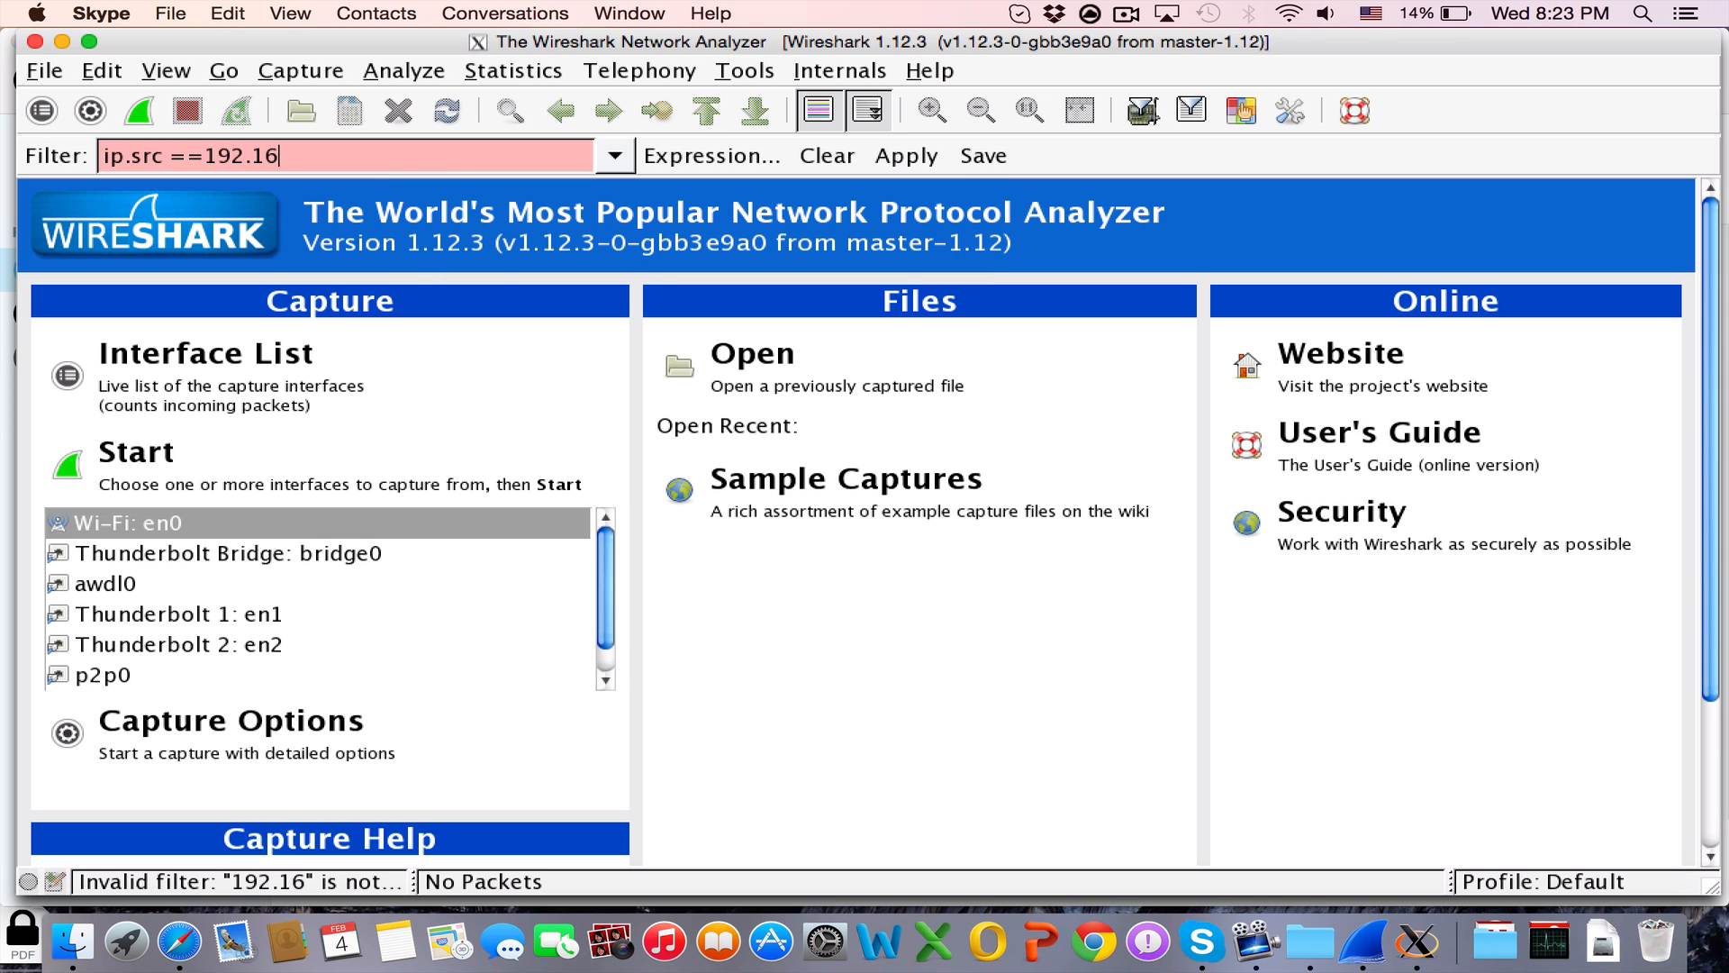
pyautogui.write('8.1.7 and udp.s')
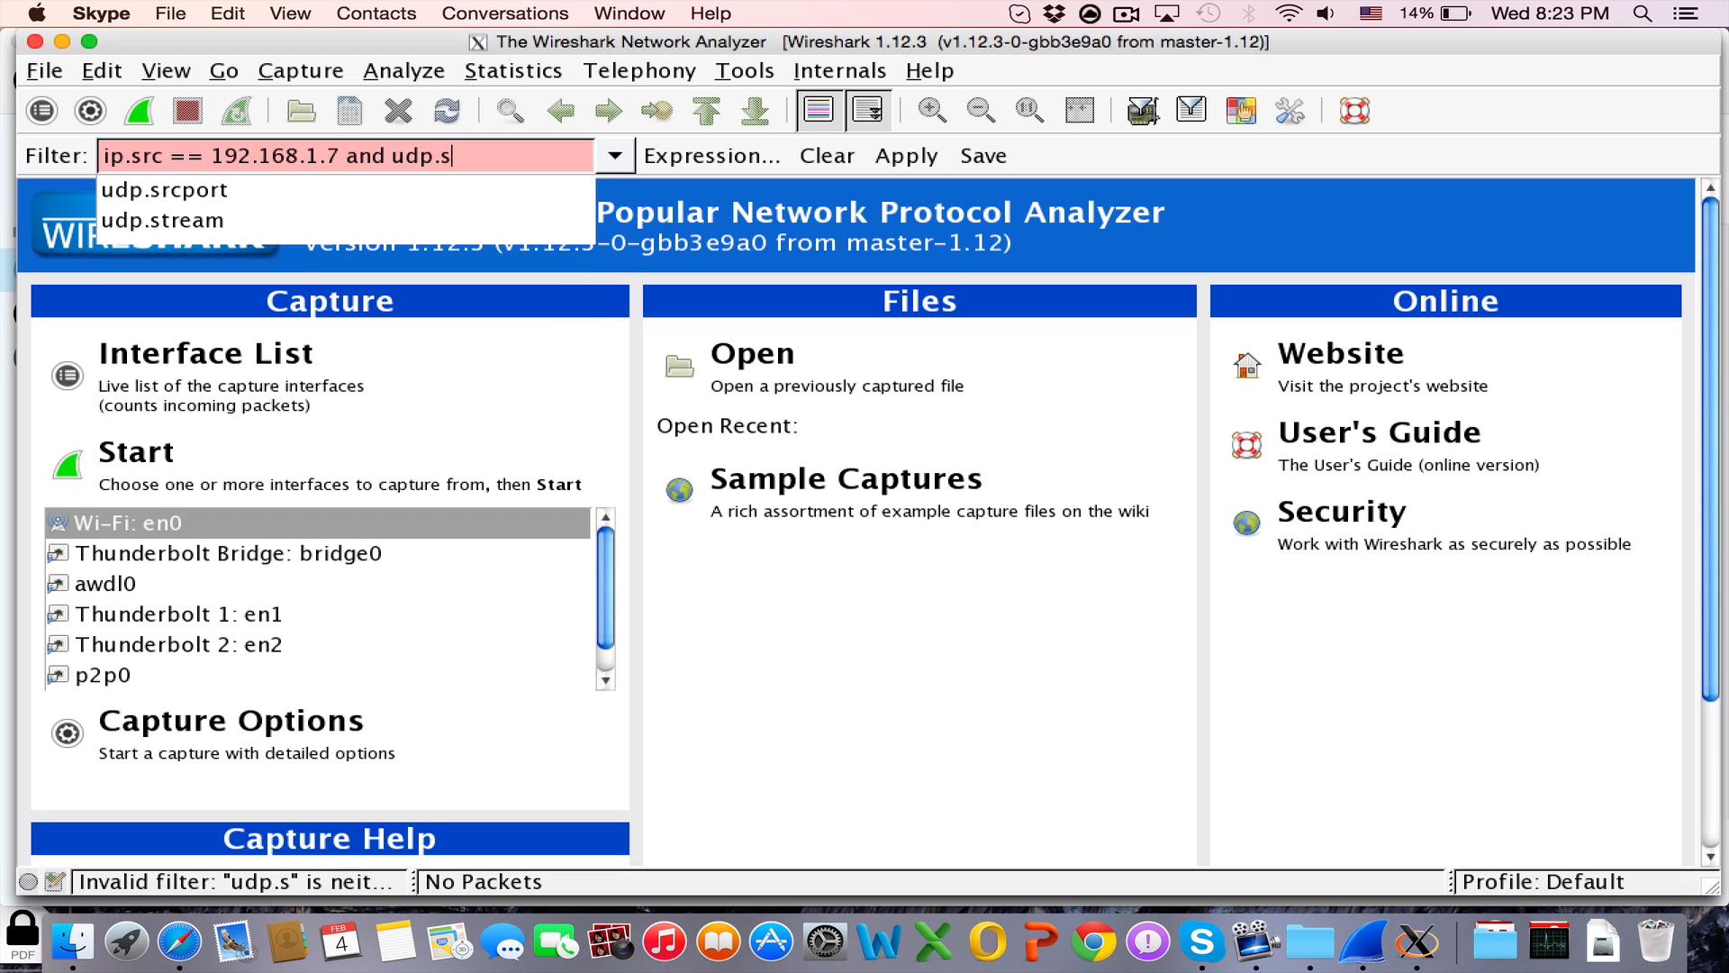
pyautogui.click(164, 190)
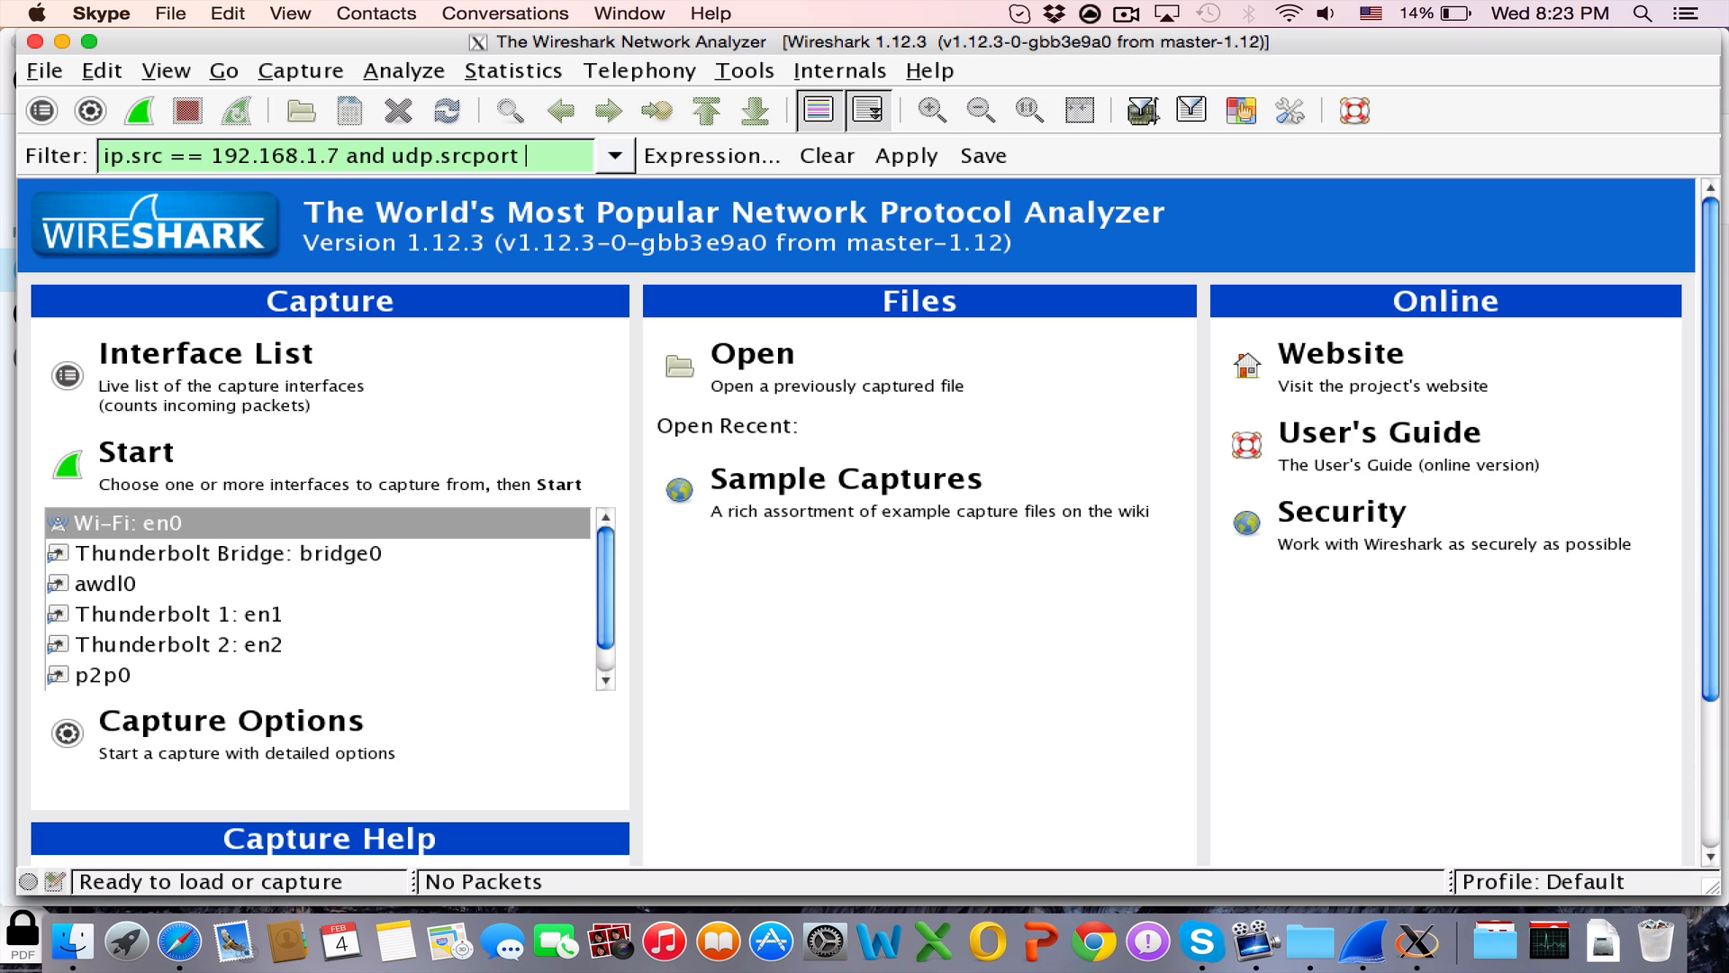
pyautogui.write('==')
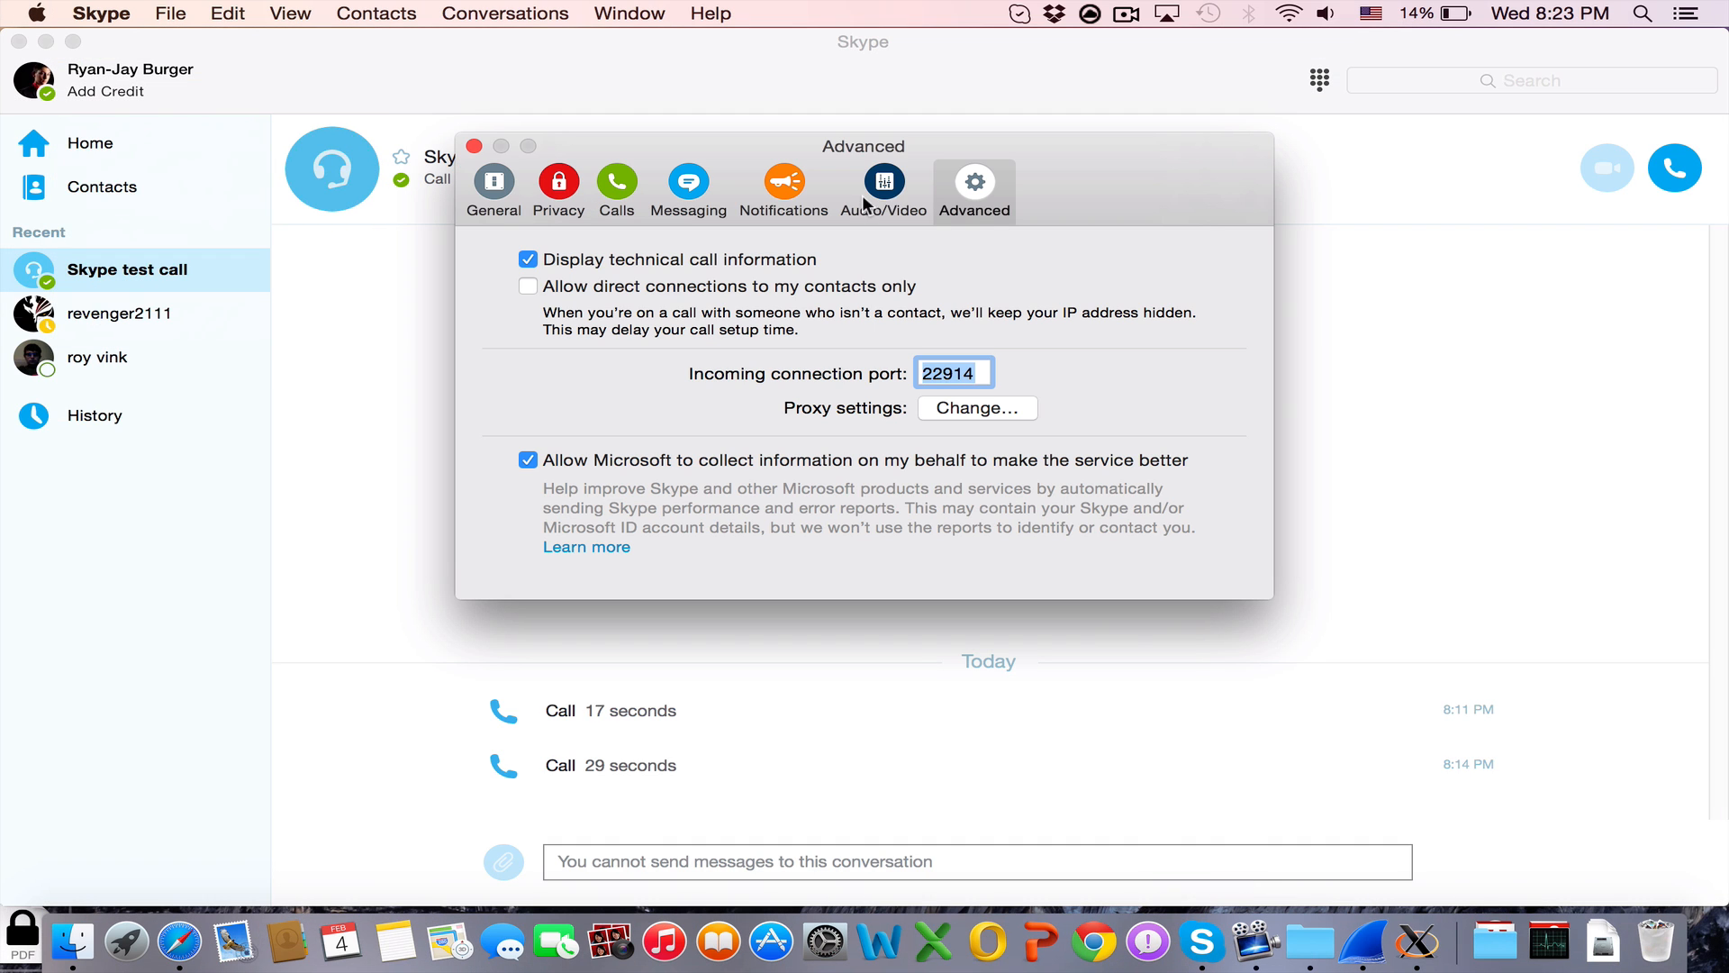
# Step: Return to the Wireshark window after noting Skype's incoming port 22914
pyautogui.click(976, 372)
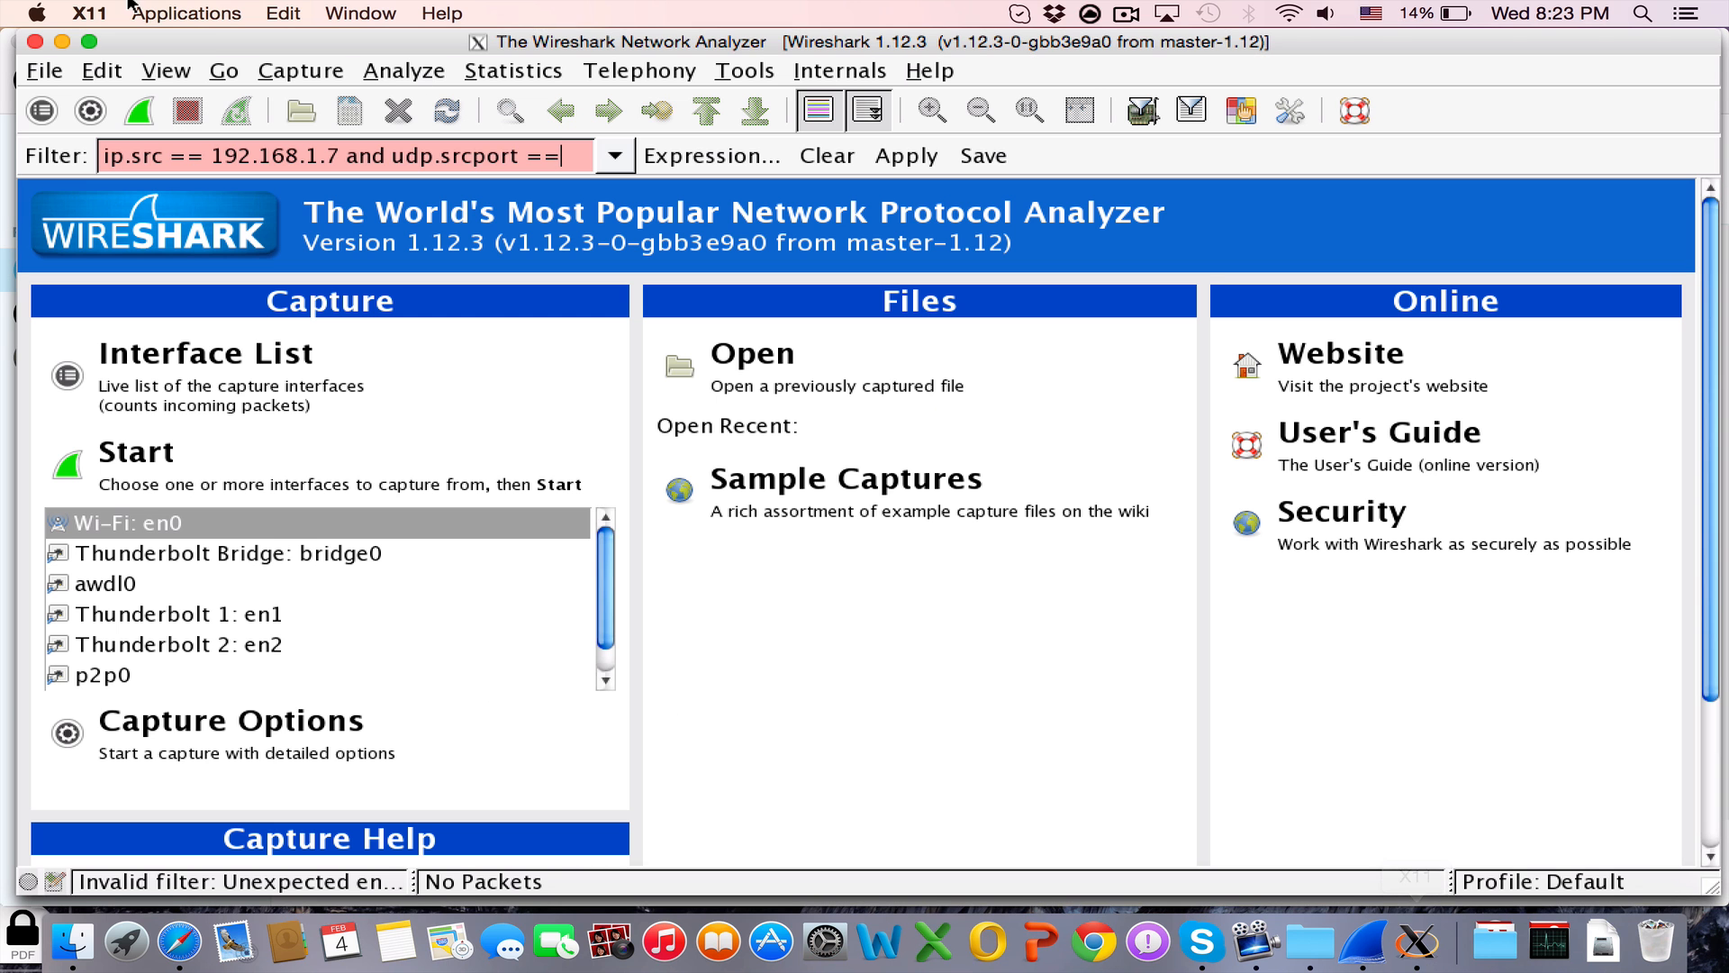
# Step: Enter port 22914 after 'udp.srcport ==' so the filter turns valid
pyautogui.write('22914')
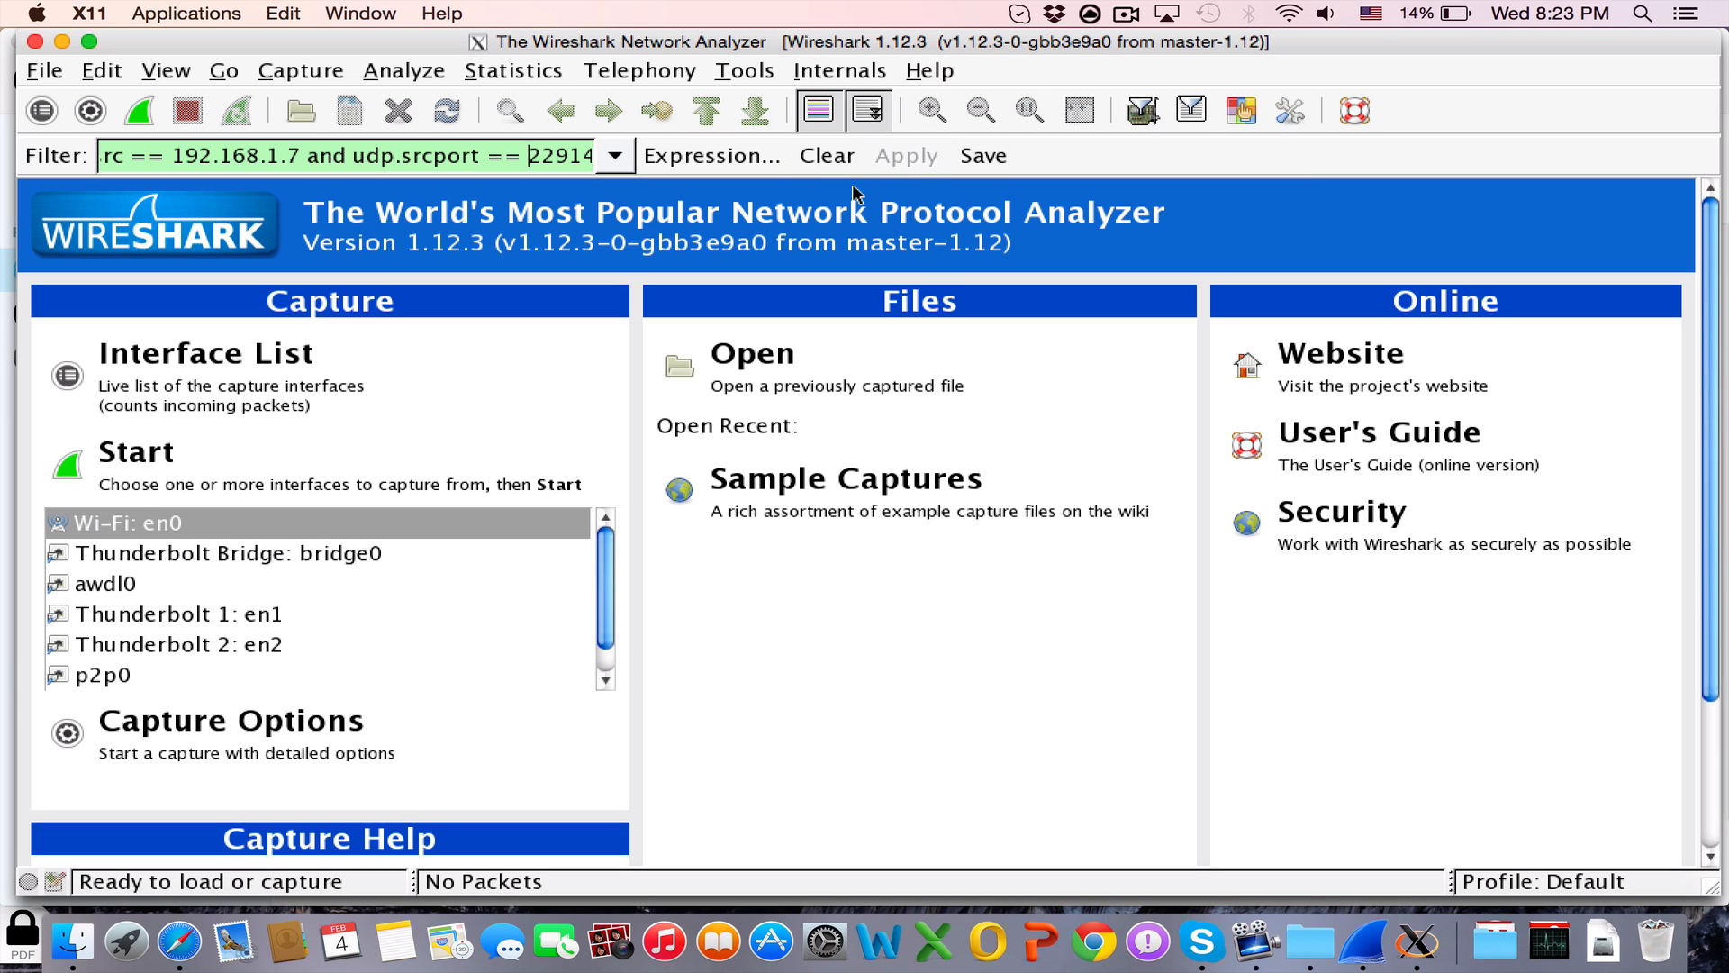
pyautogui.moveTo(475, 143)
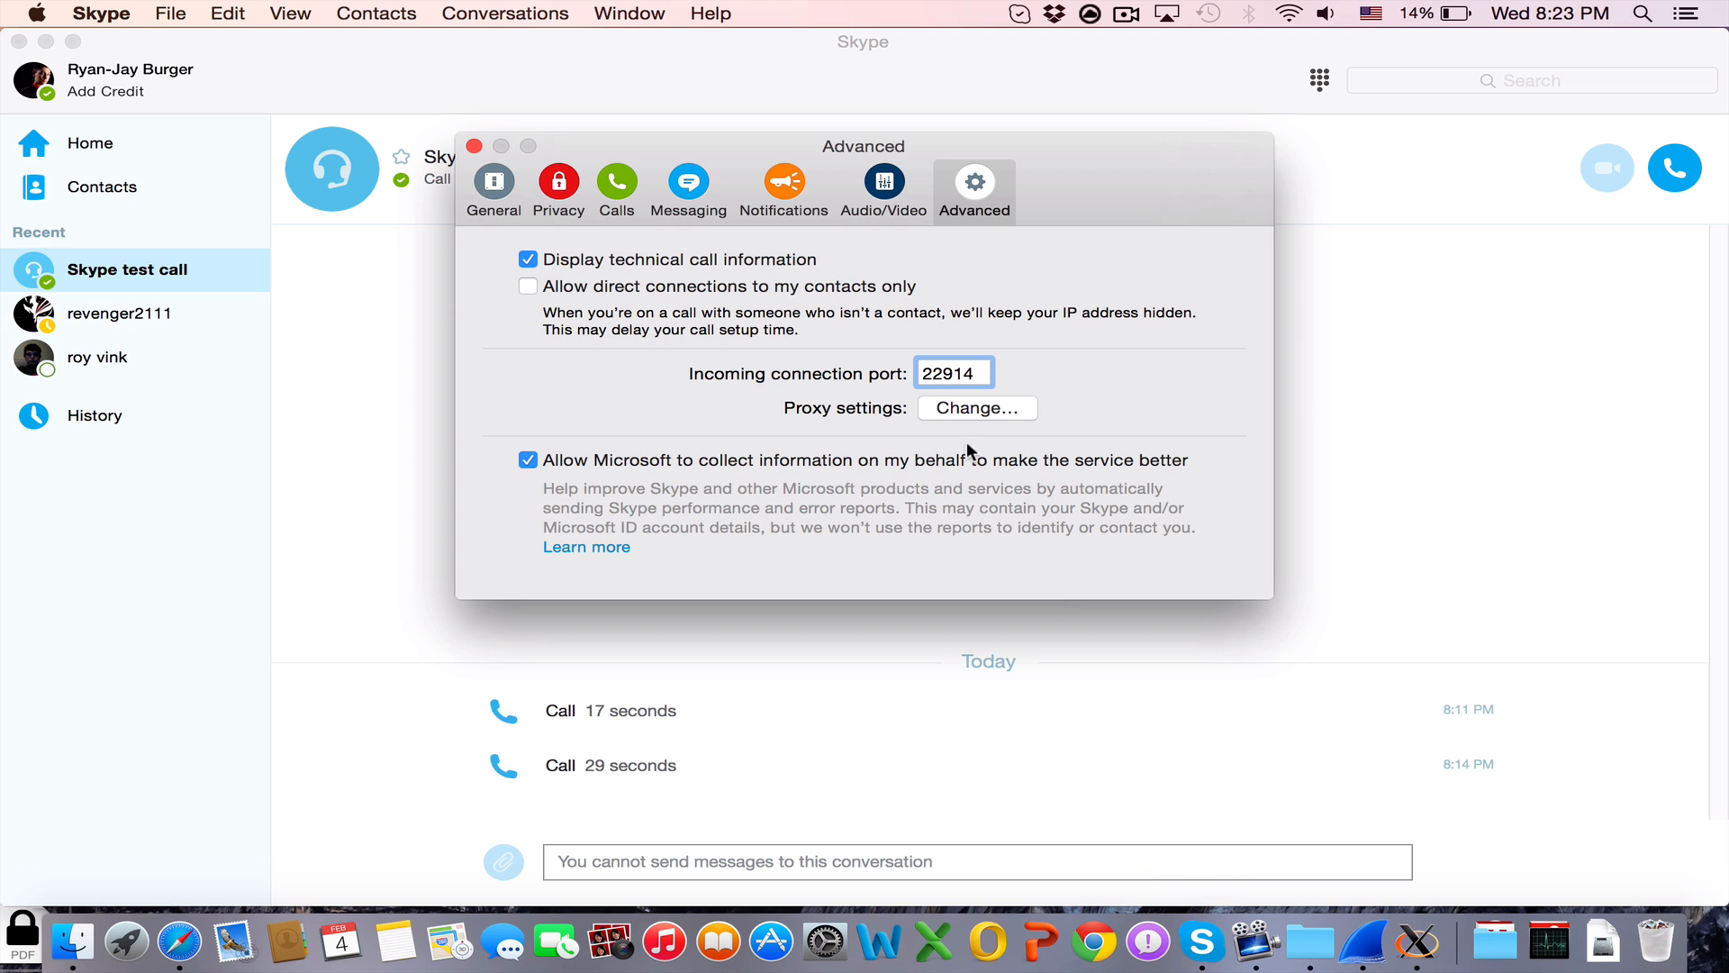
# Step: Close Skype's Advanced settings, place and end a test call, then select the other contact
pyautogui.click(475, 146)
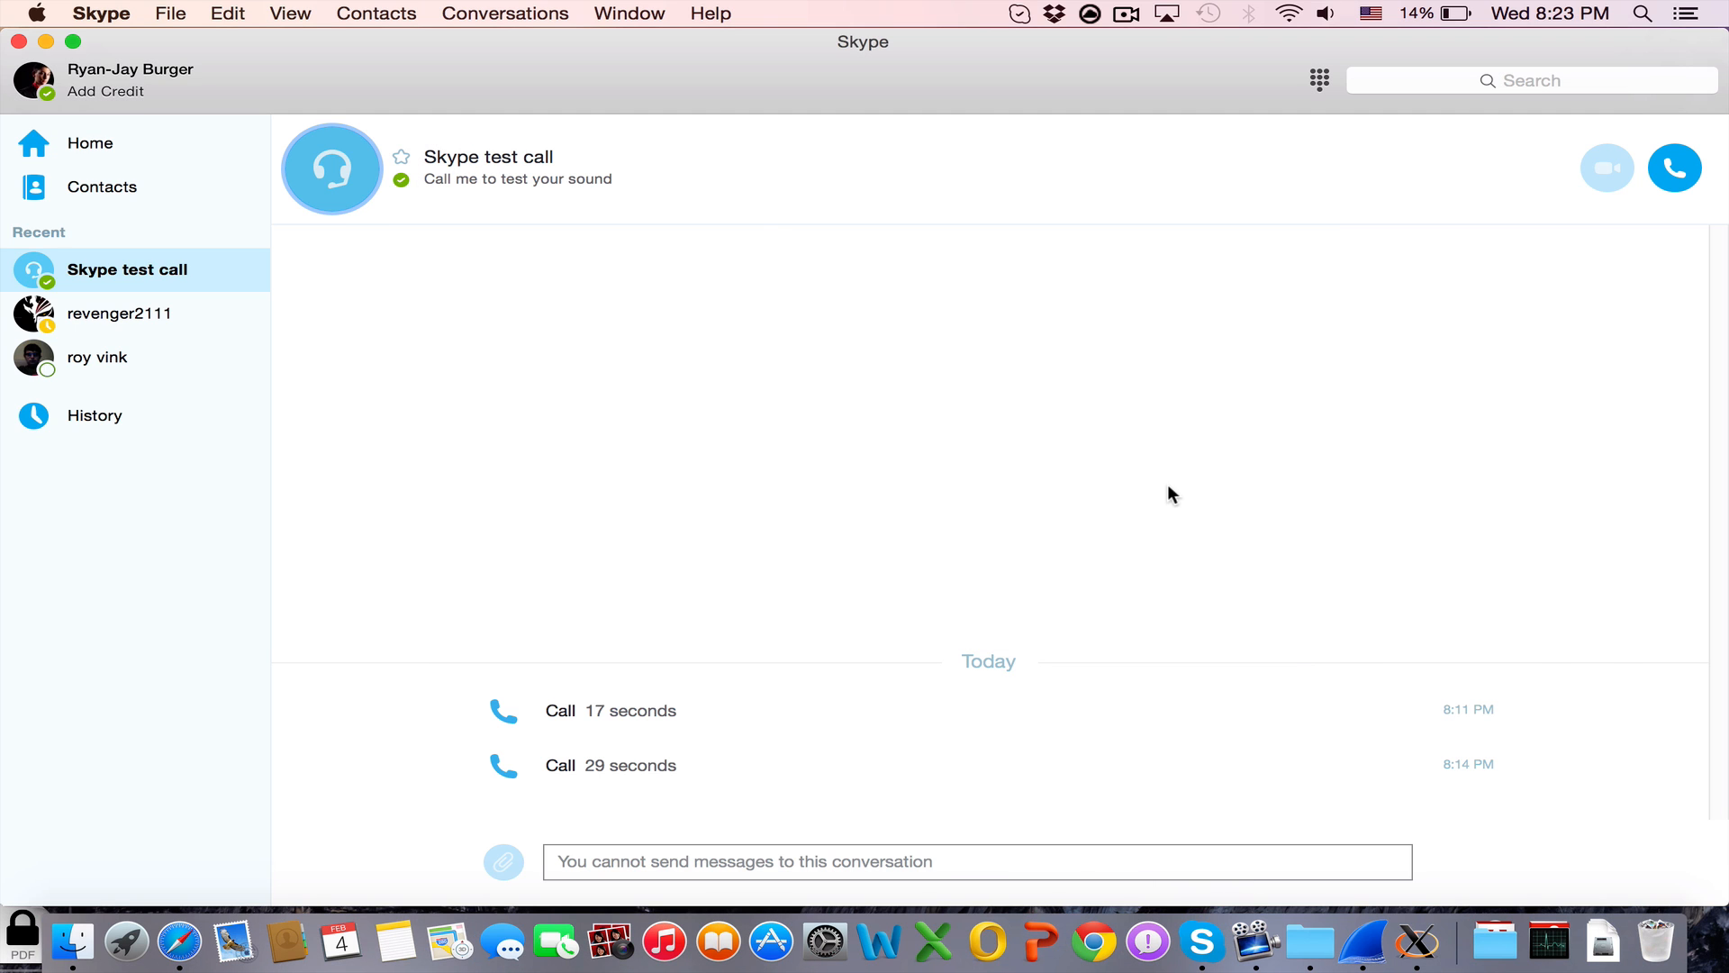
pyautogui.click(1673, 168)
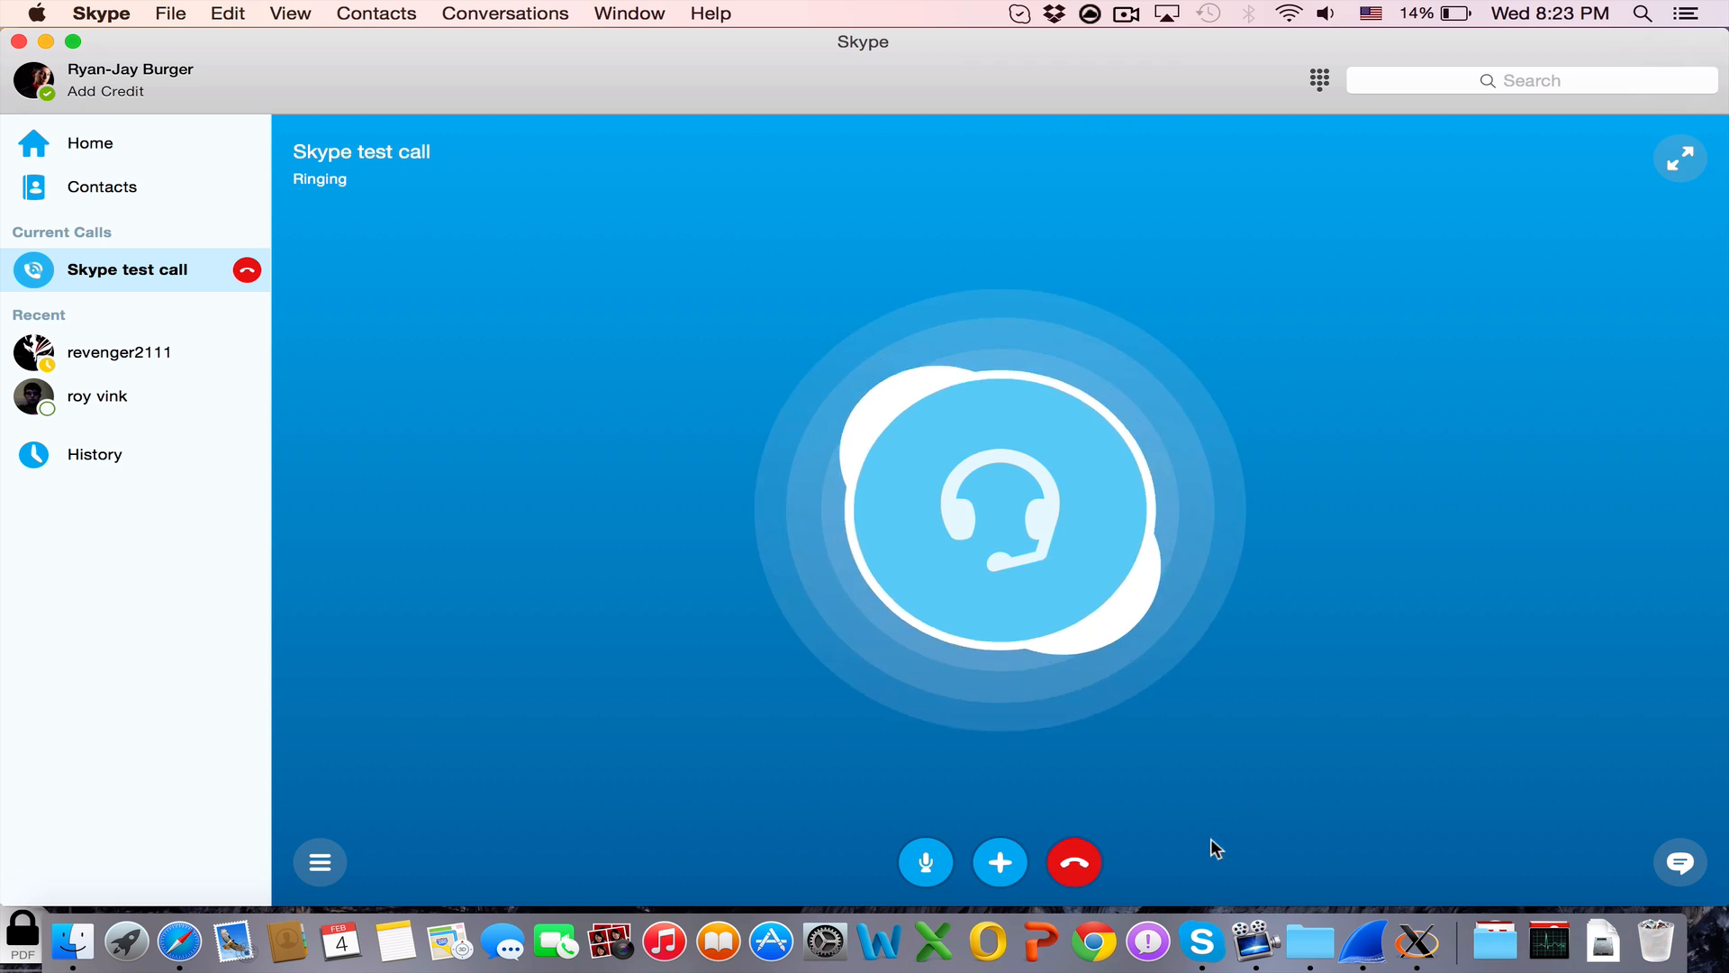
pyautogui.click(1073, 862)
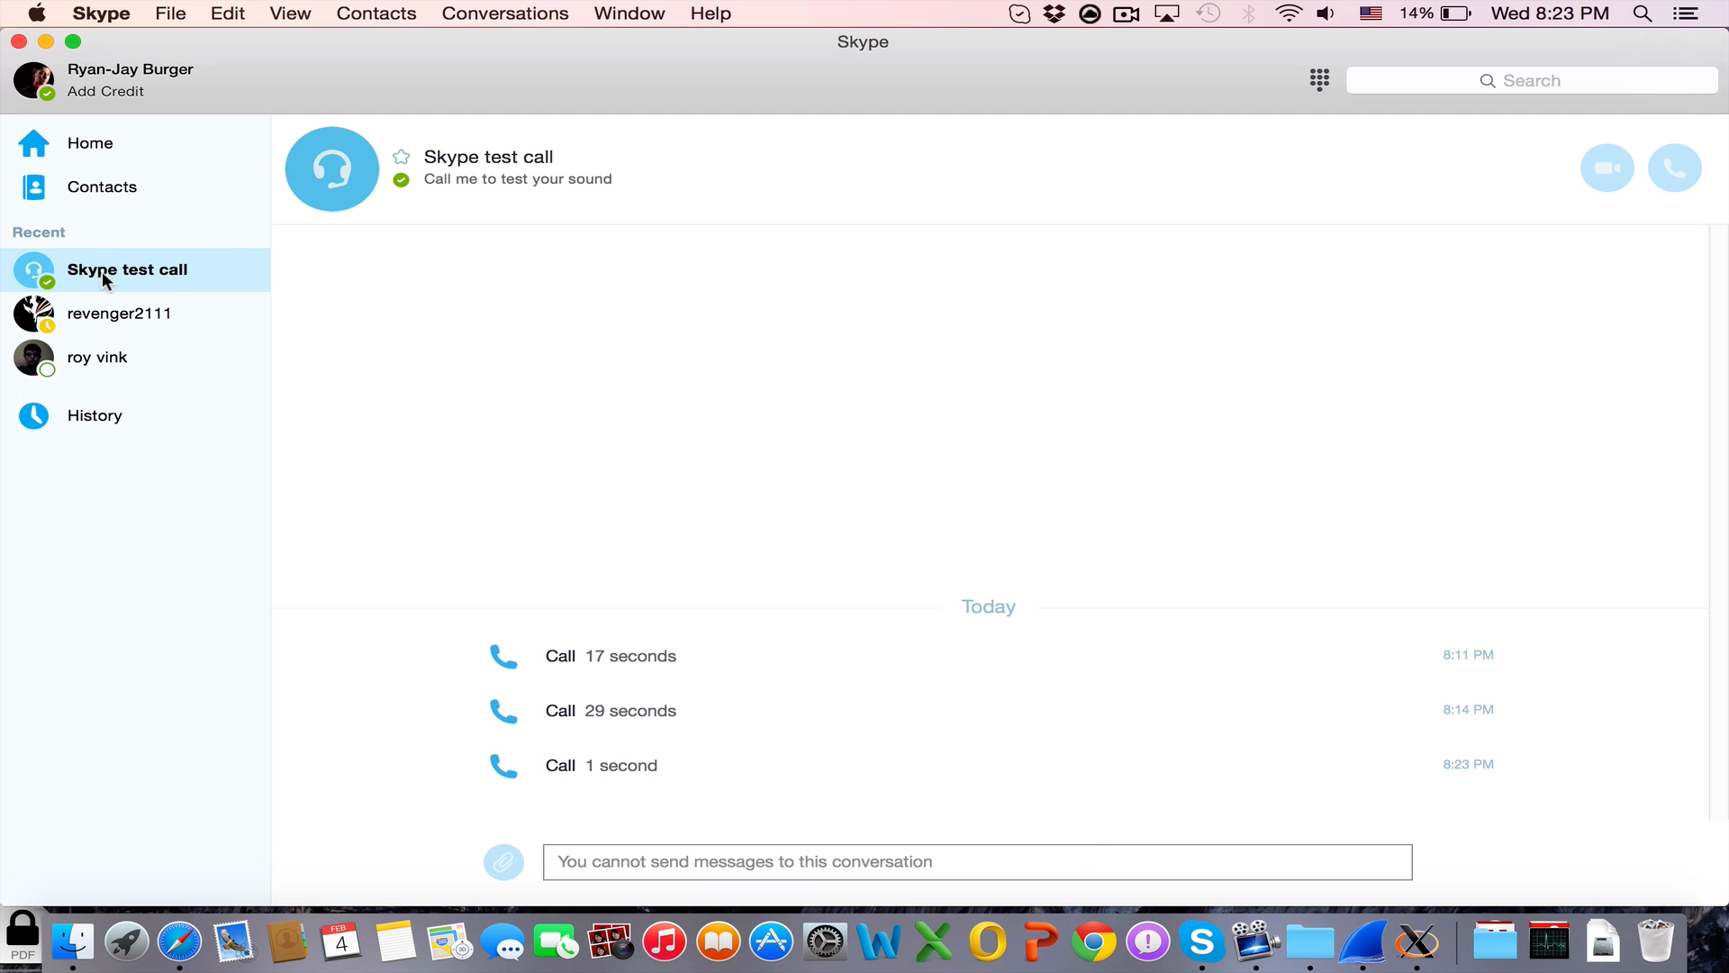
pyautogui.click(122, 314)
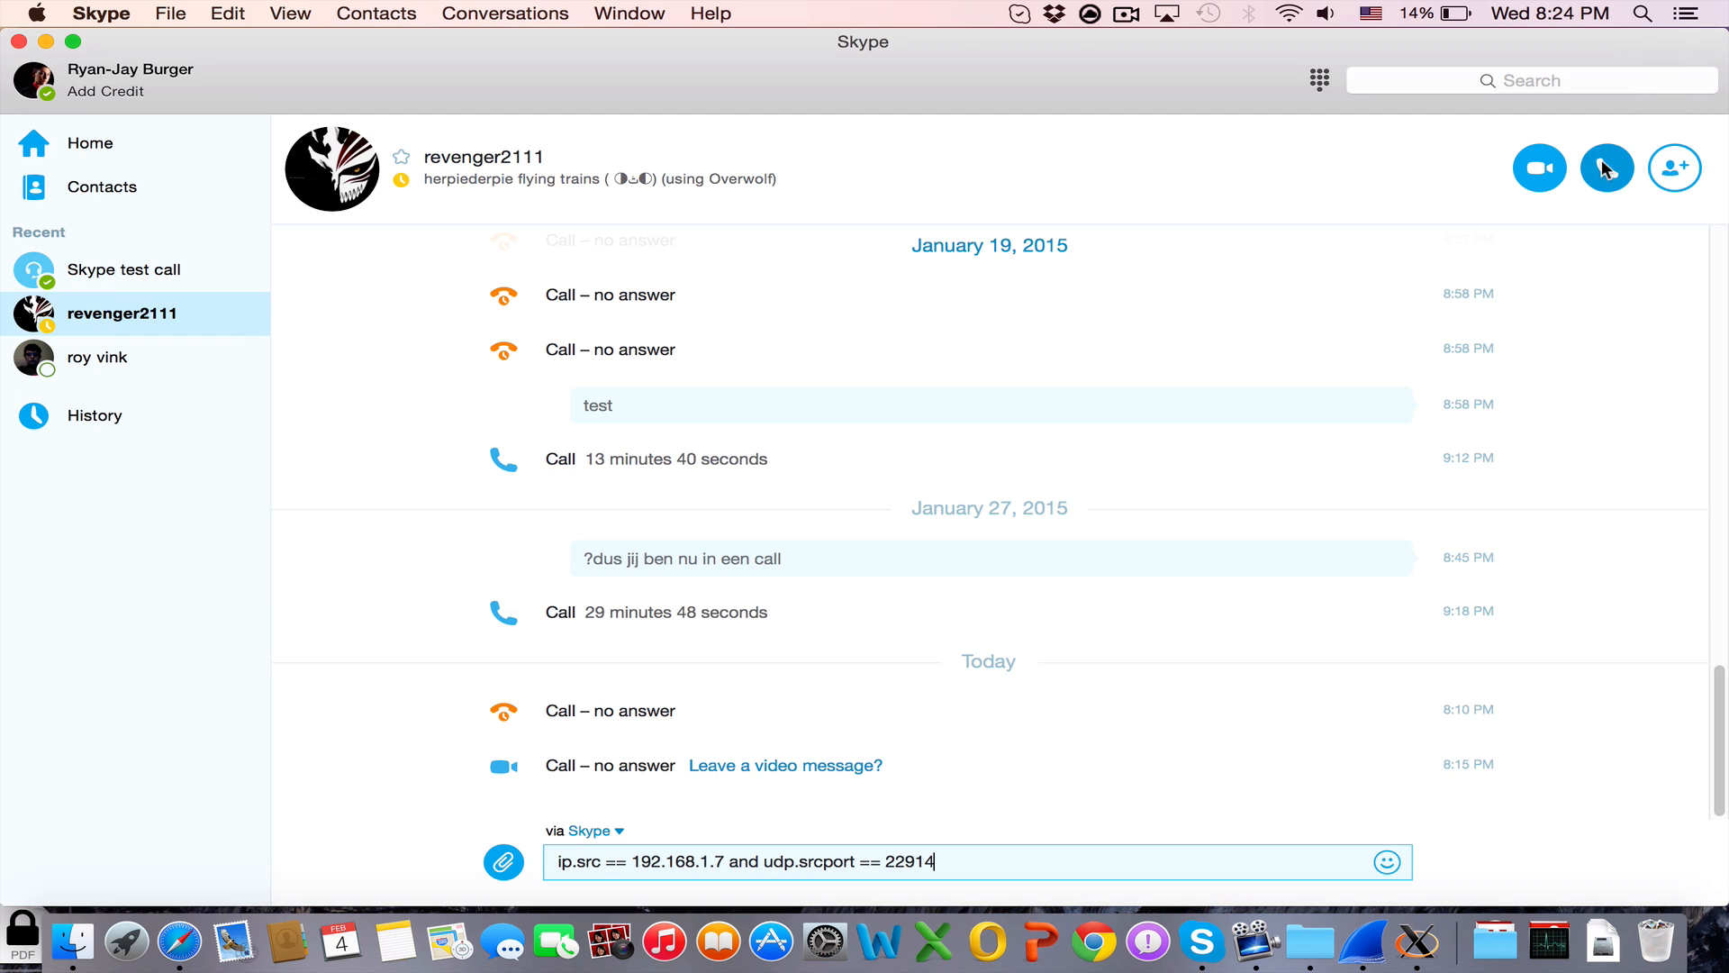
# Step: Call the contact and hang up before the call connects
pyautogui.click(1607, 168)
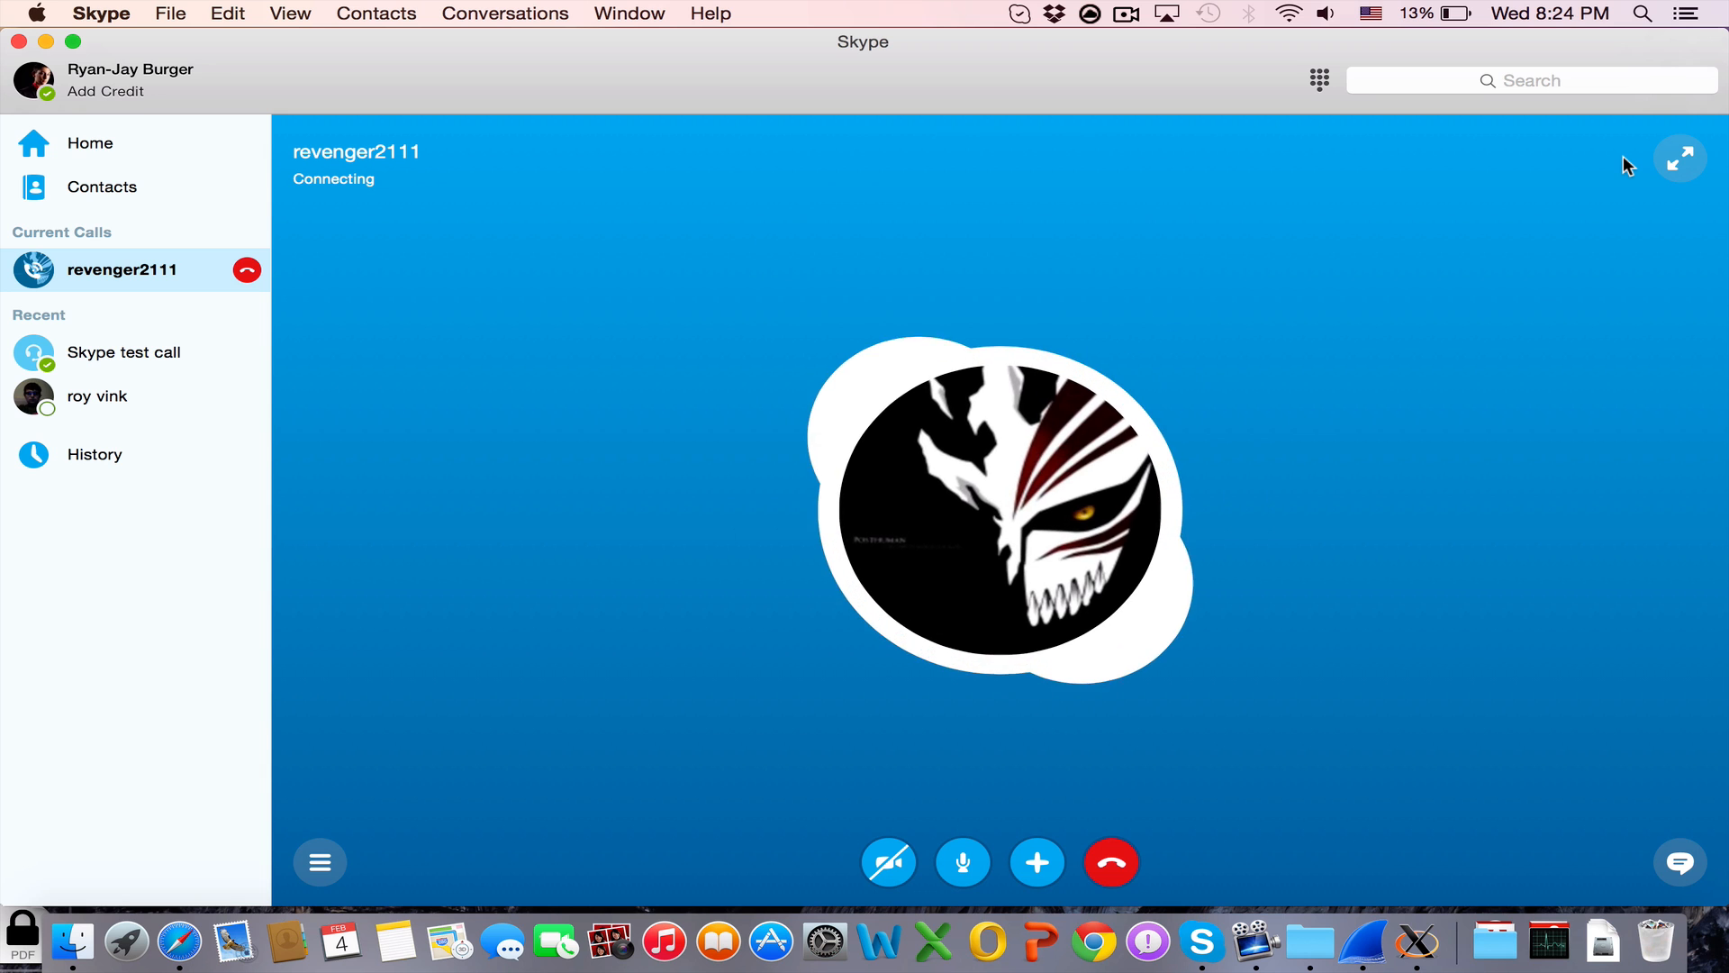
pyautogui.moveTo(1370, 564)
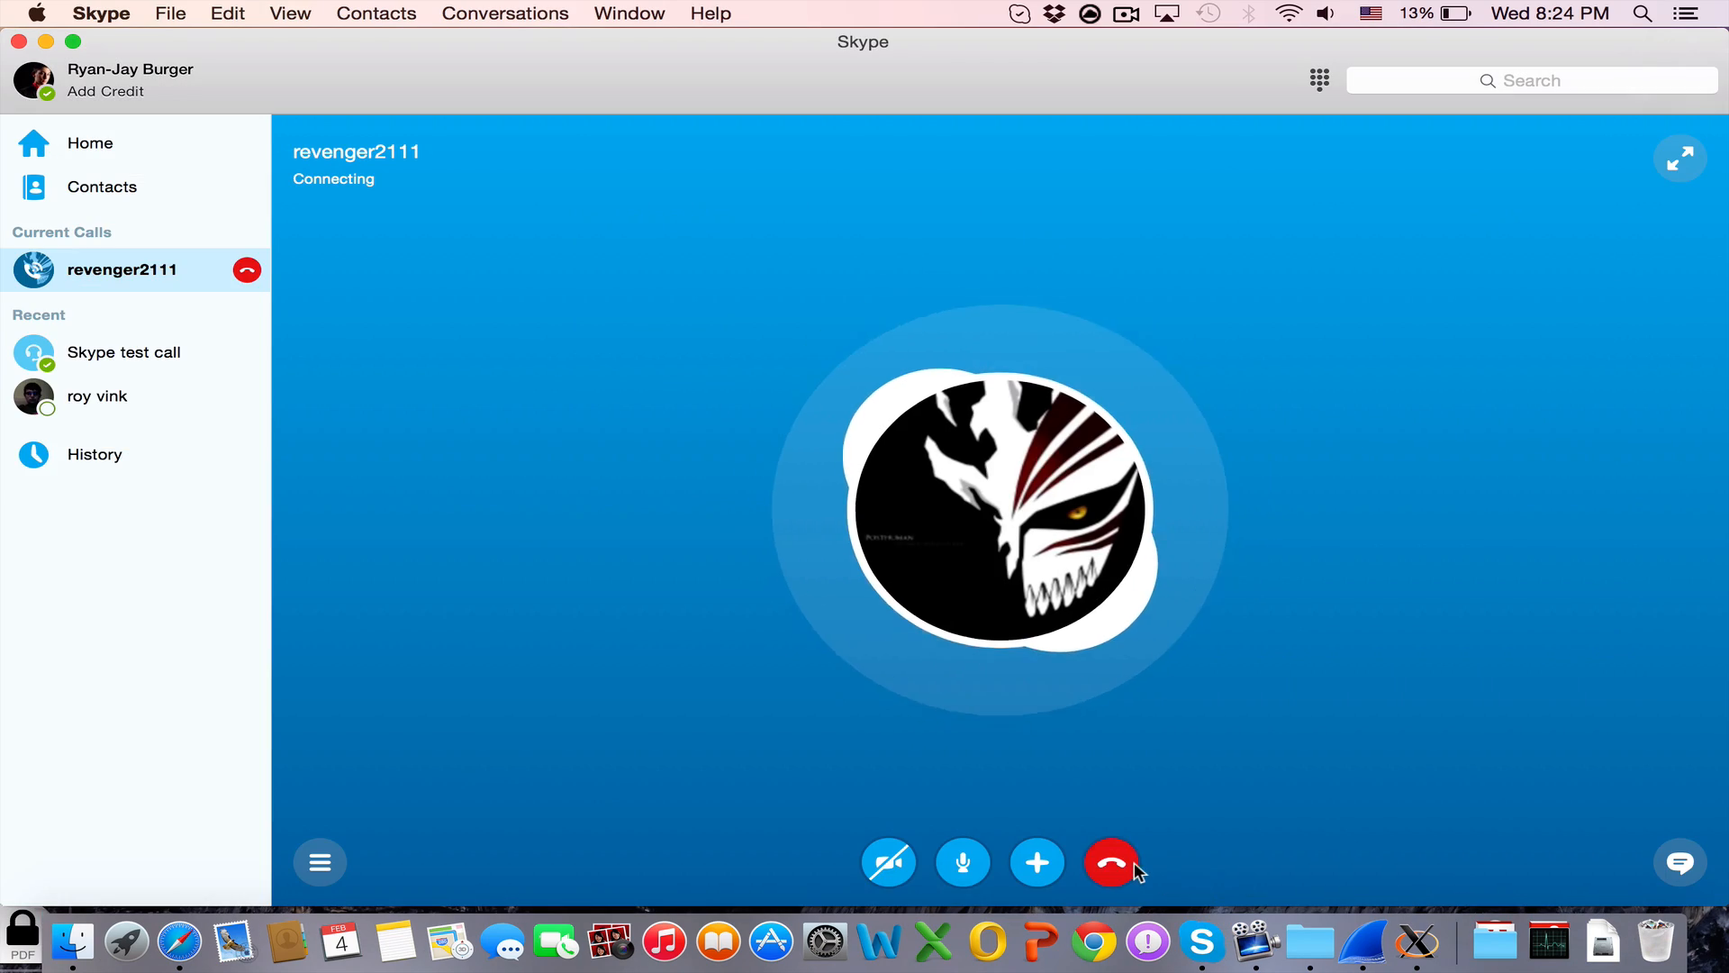
pyautogui.click(1417, 941)
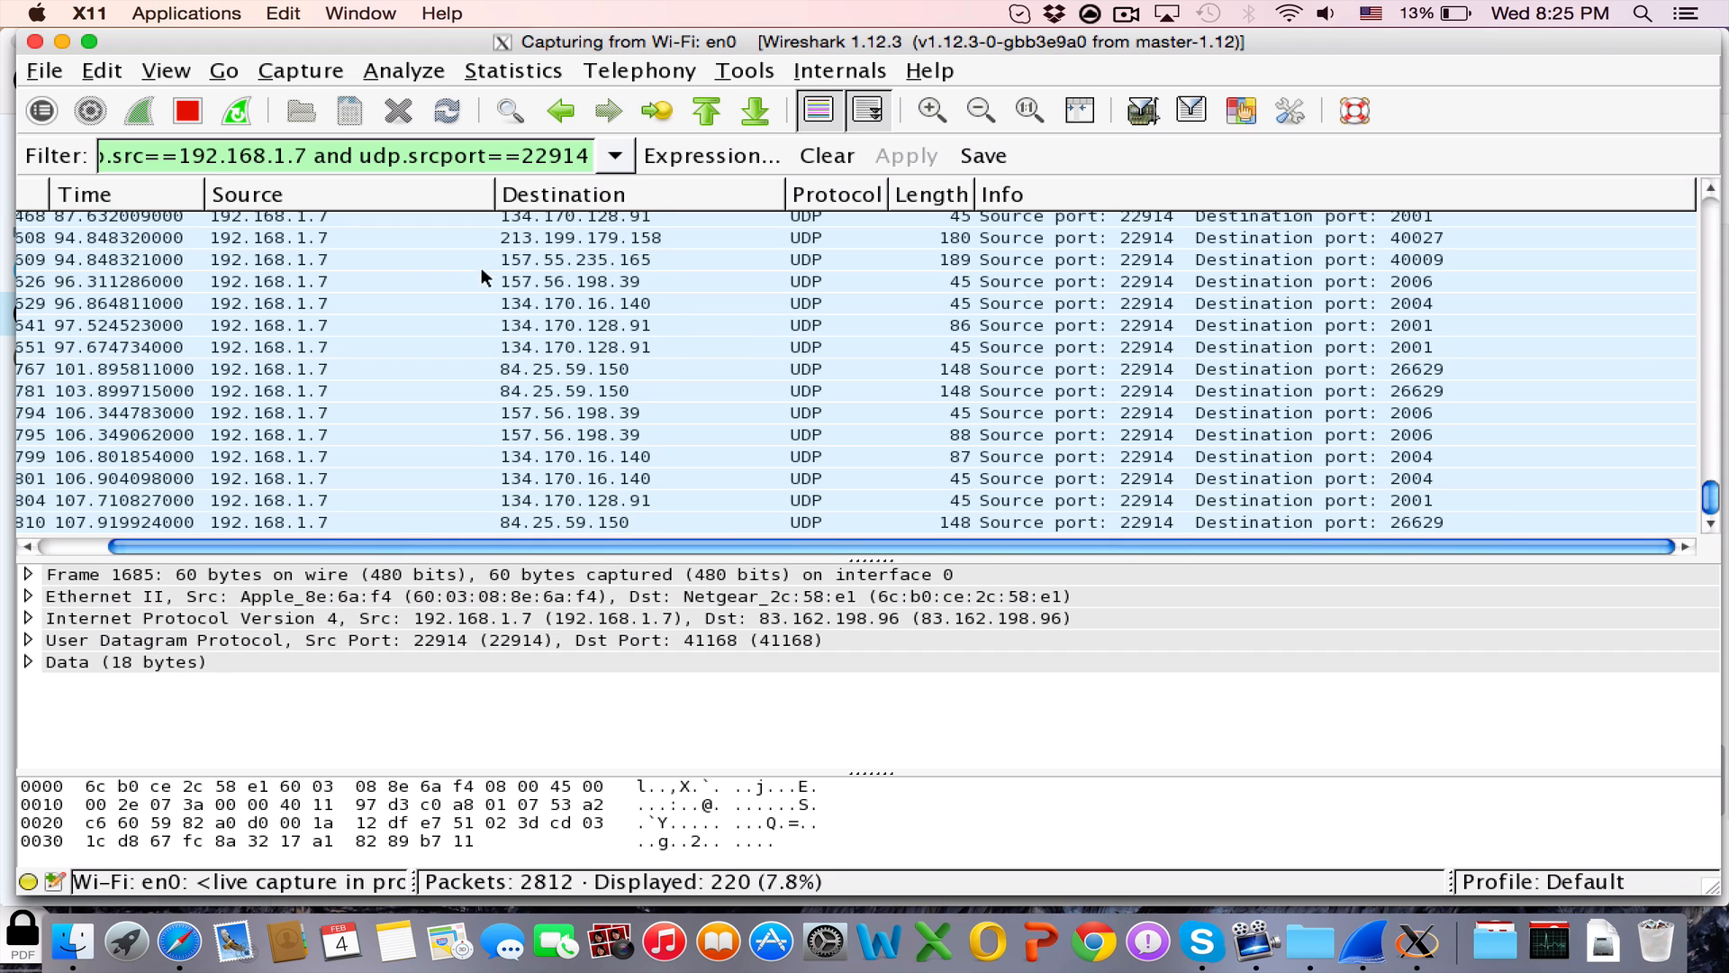
# Step: Select the packet sent to 84.25.59.150 and scroll through further matches
pyautogui.click(613, 368)
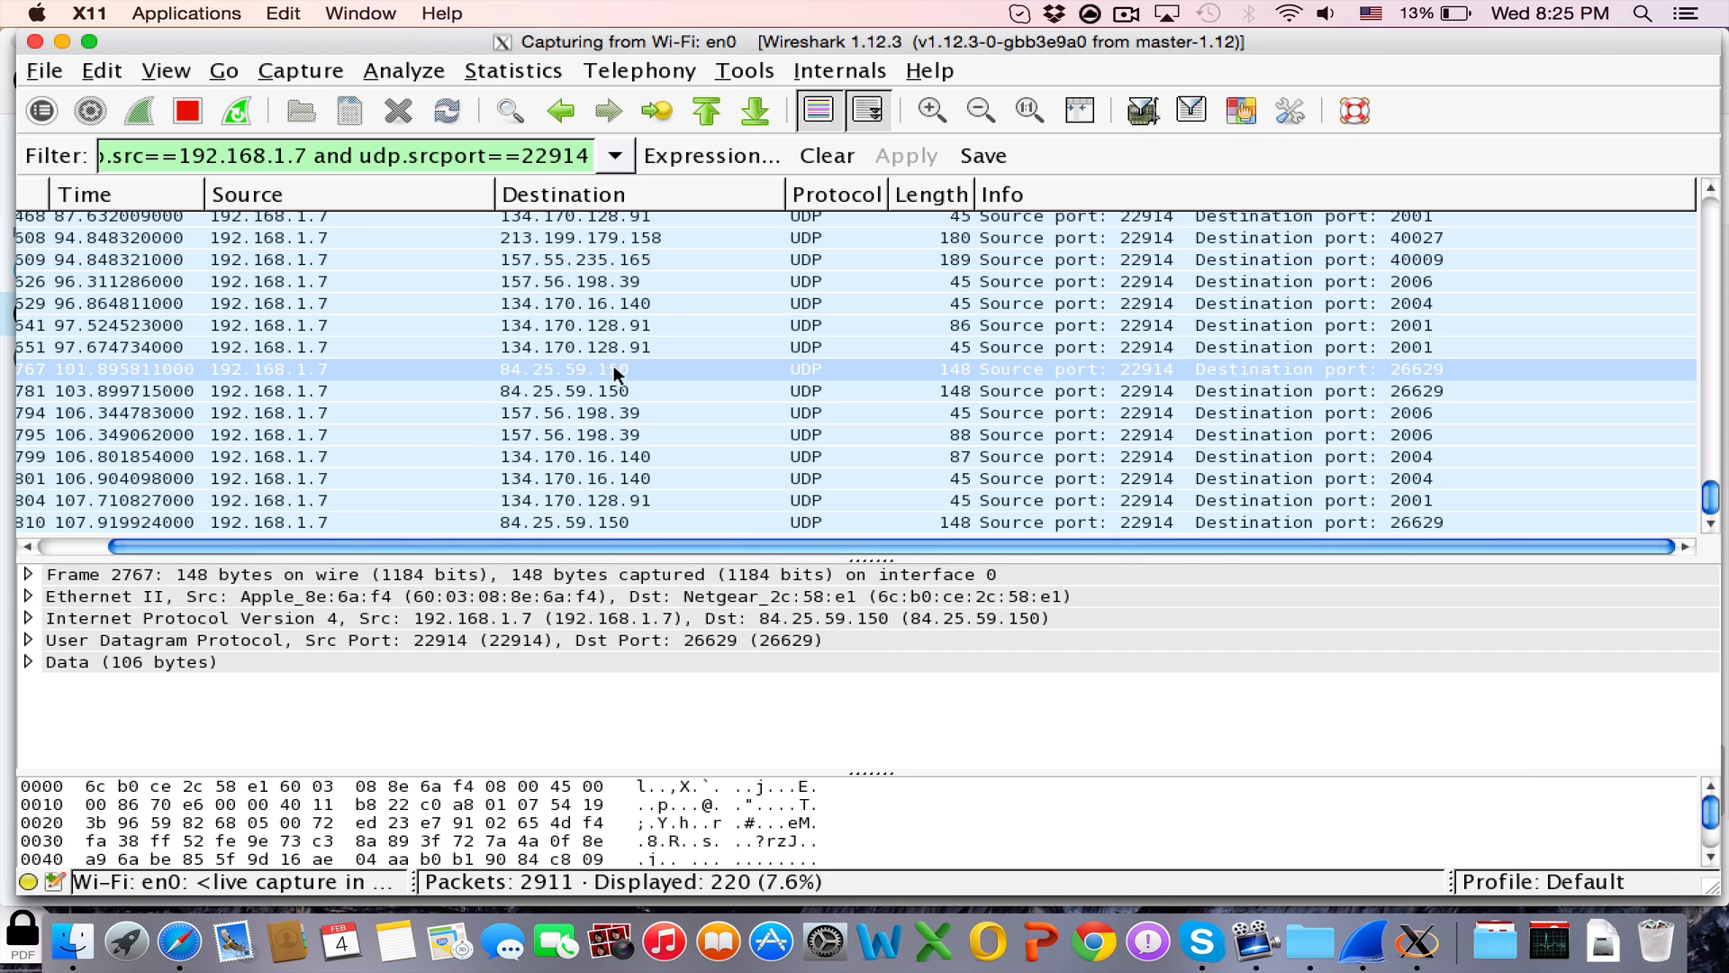
pyautogui.moveTo(693, 426)
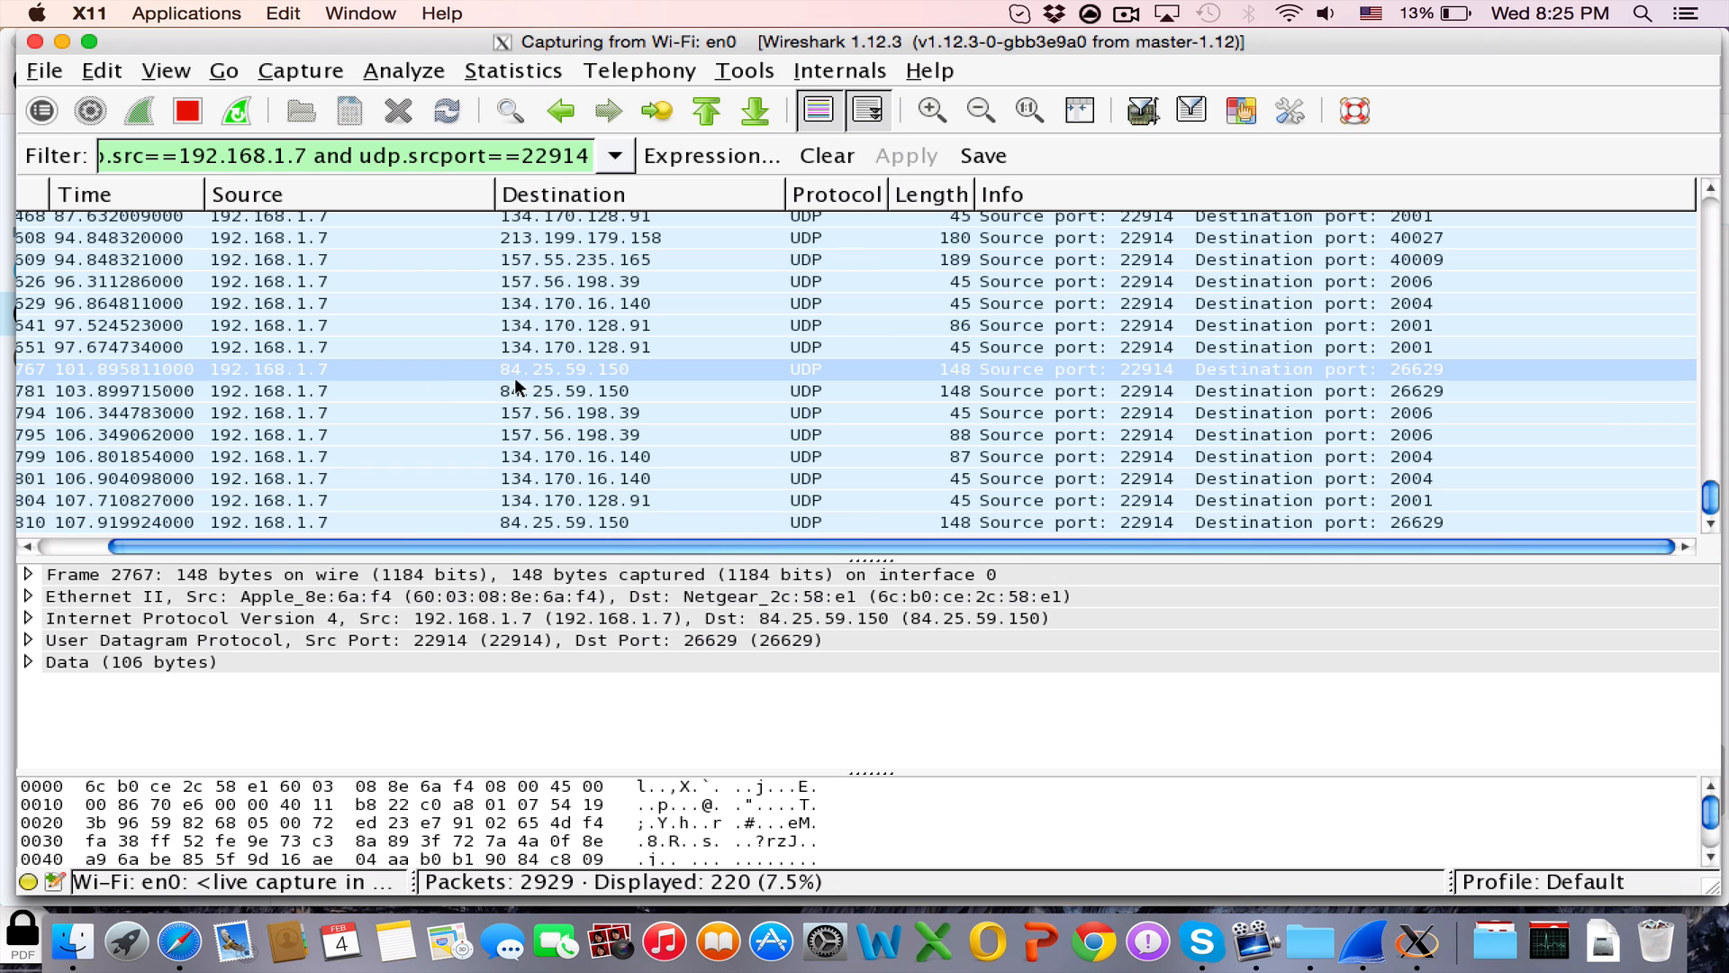
pyautogui.moveTo(683, 378)
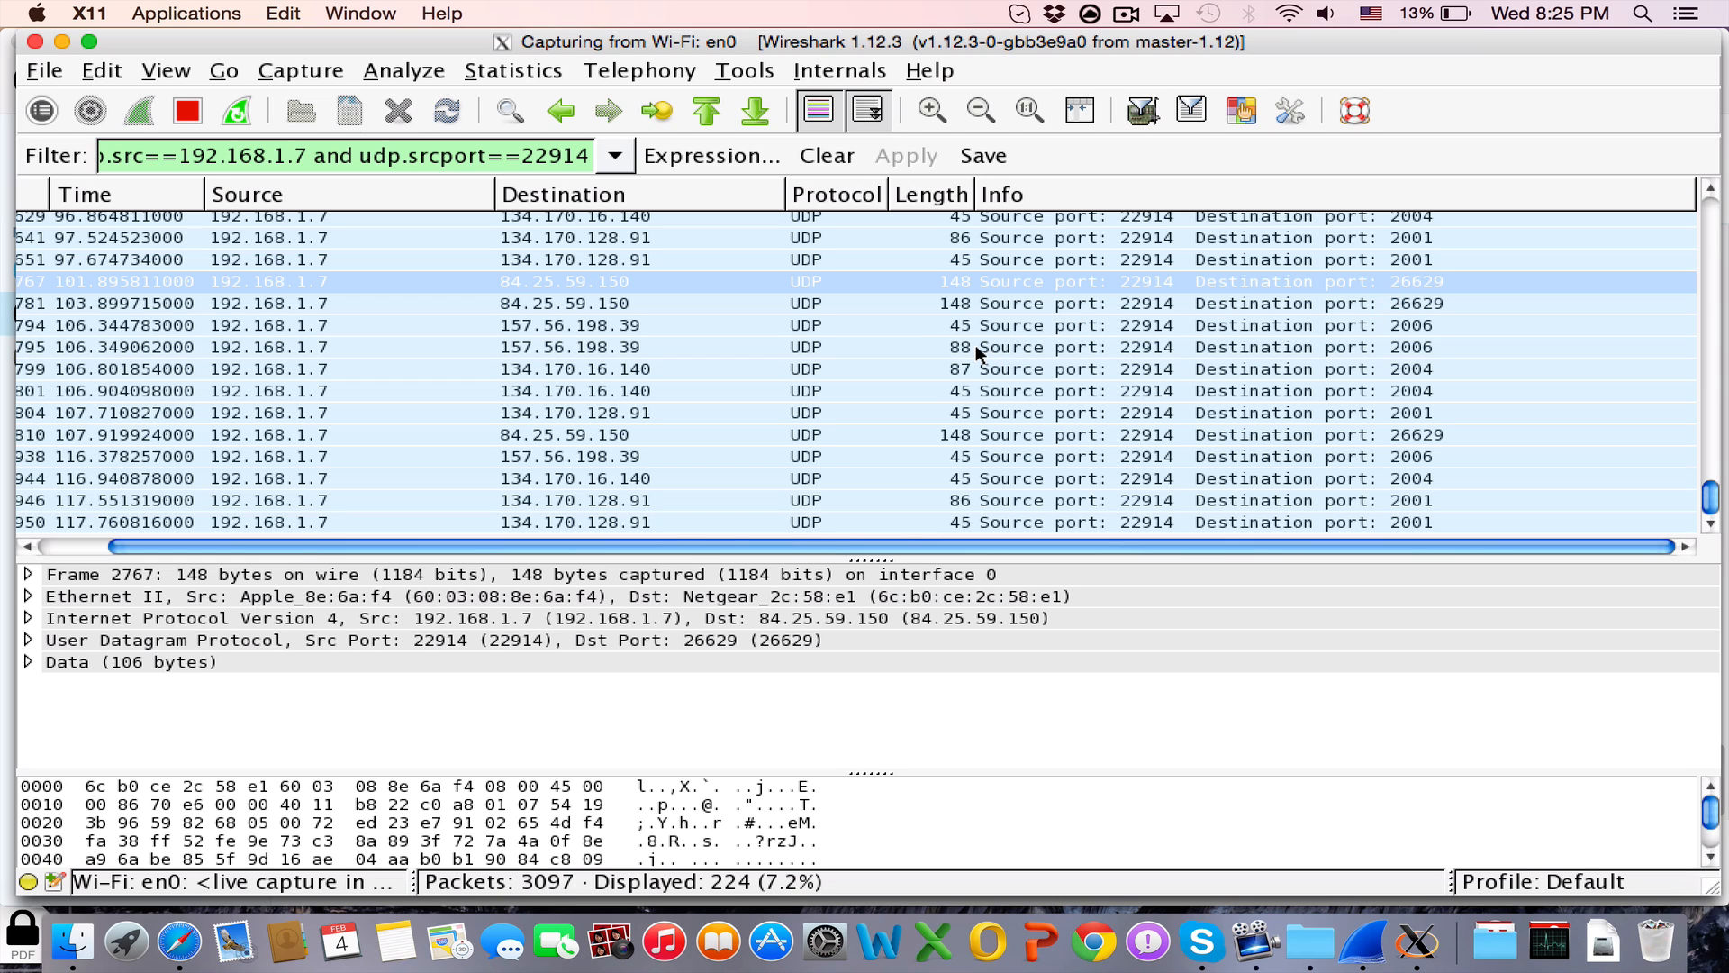
pyautogui.moveTo(937, 377)
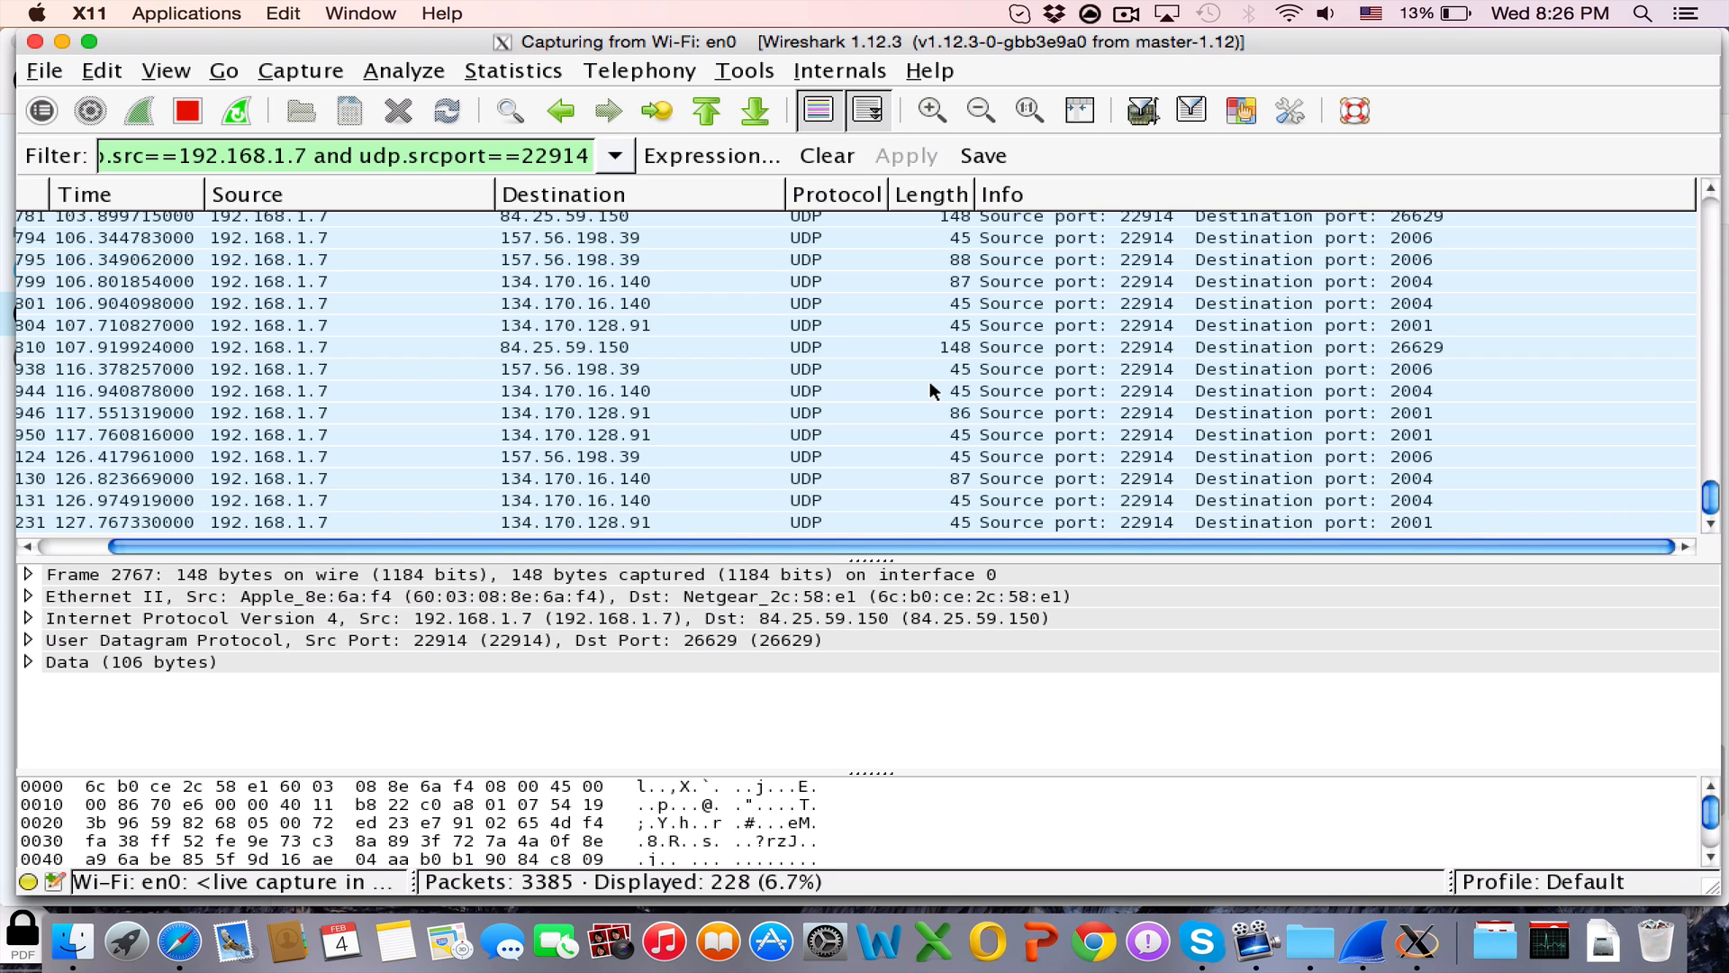
pyautogui.scroll(-3)
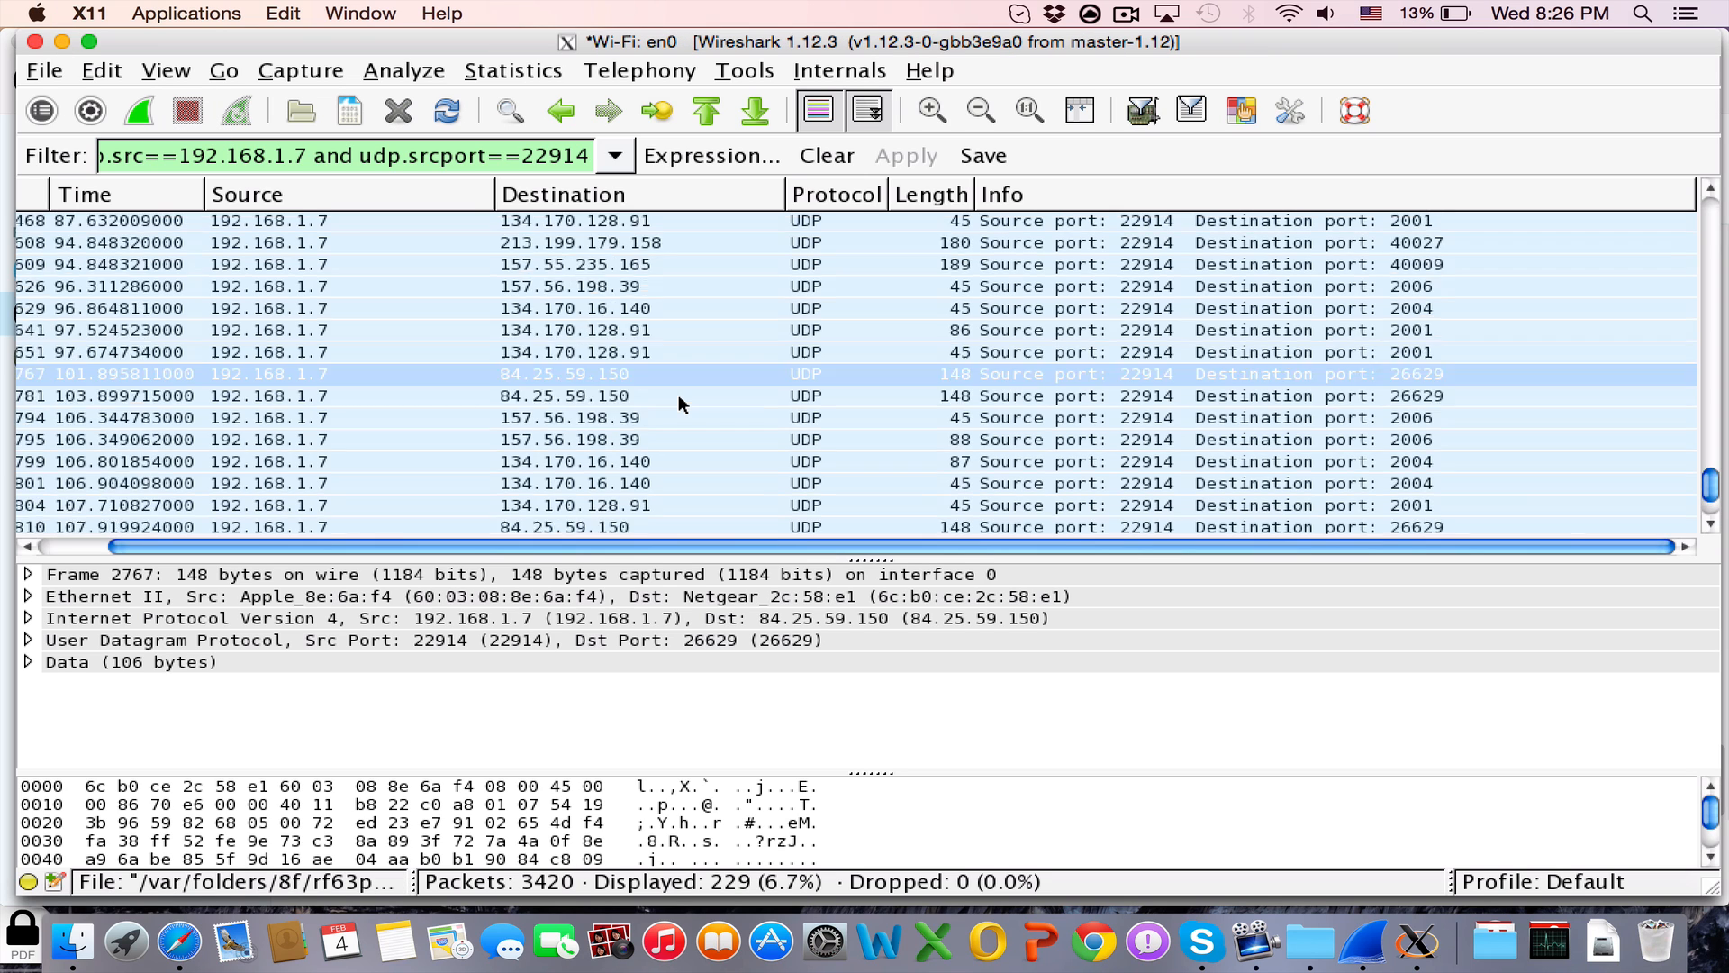
# Step: Scroll down the filtered list of 229 UDP packets after stopping the capture
pyautogui.scroll(-3)
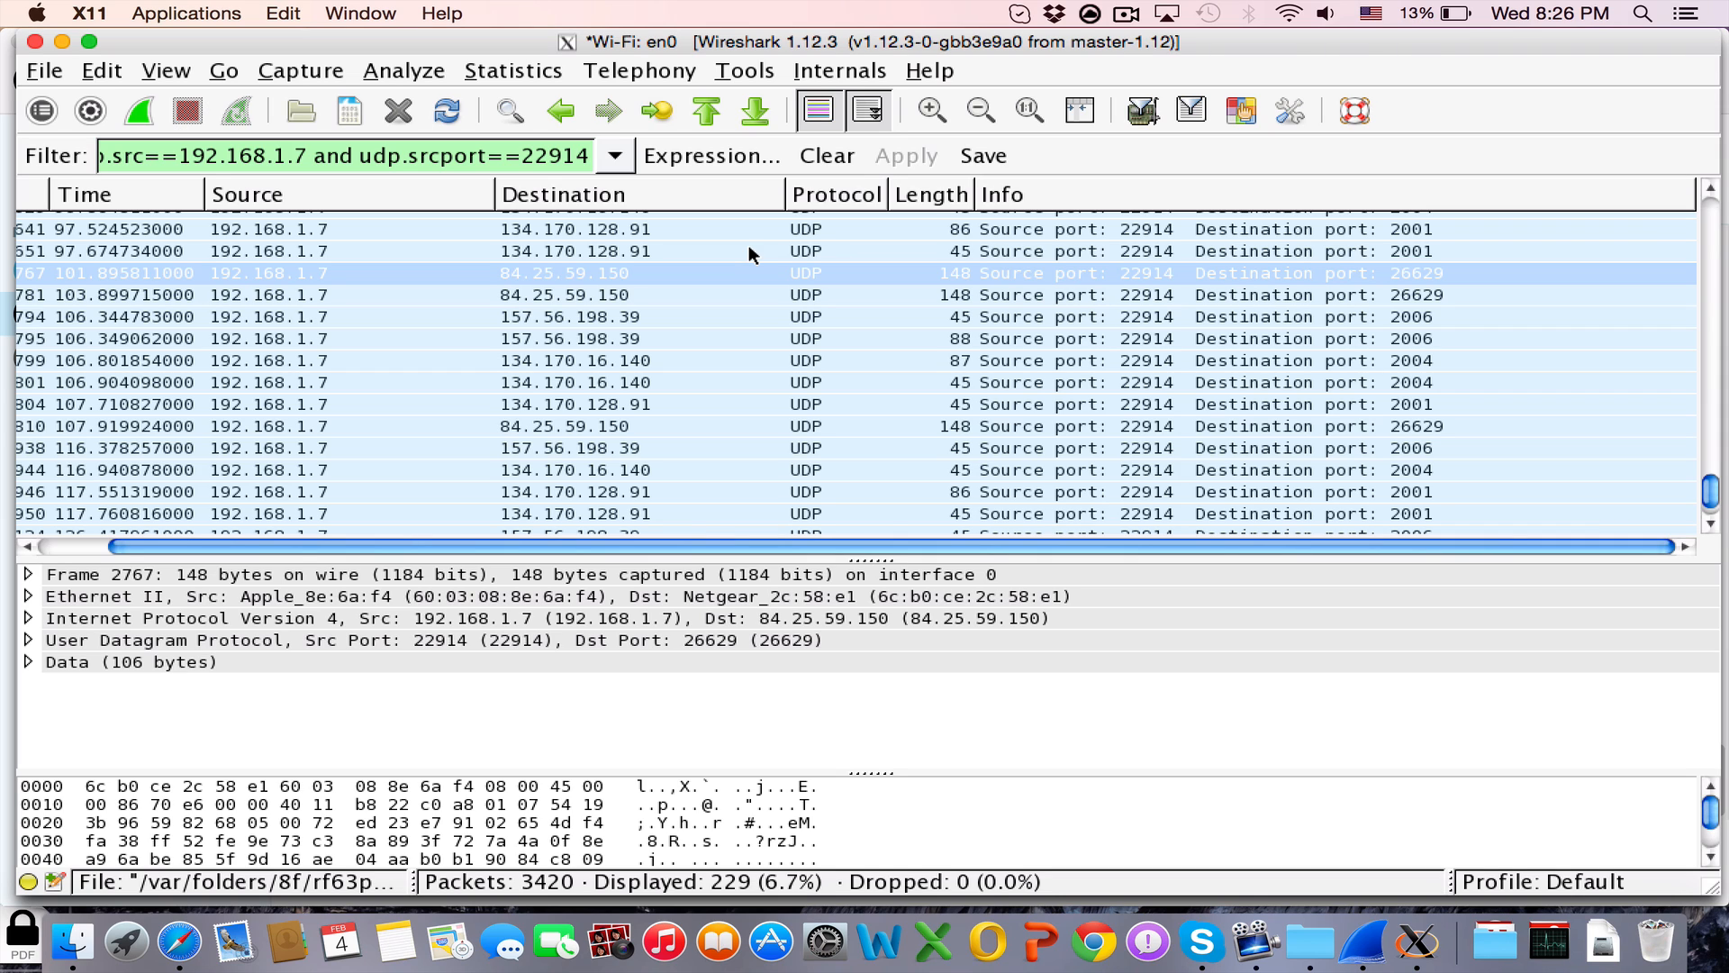
pyautogui.moveTo(743, 262)
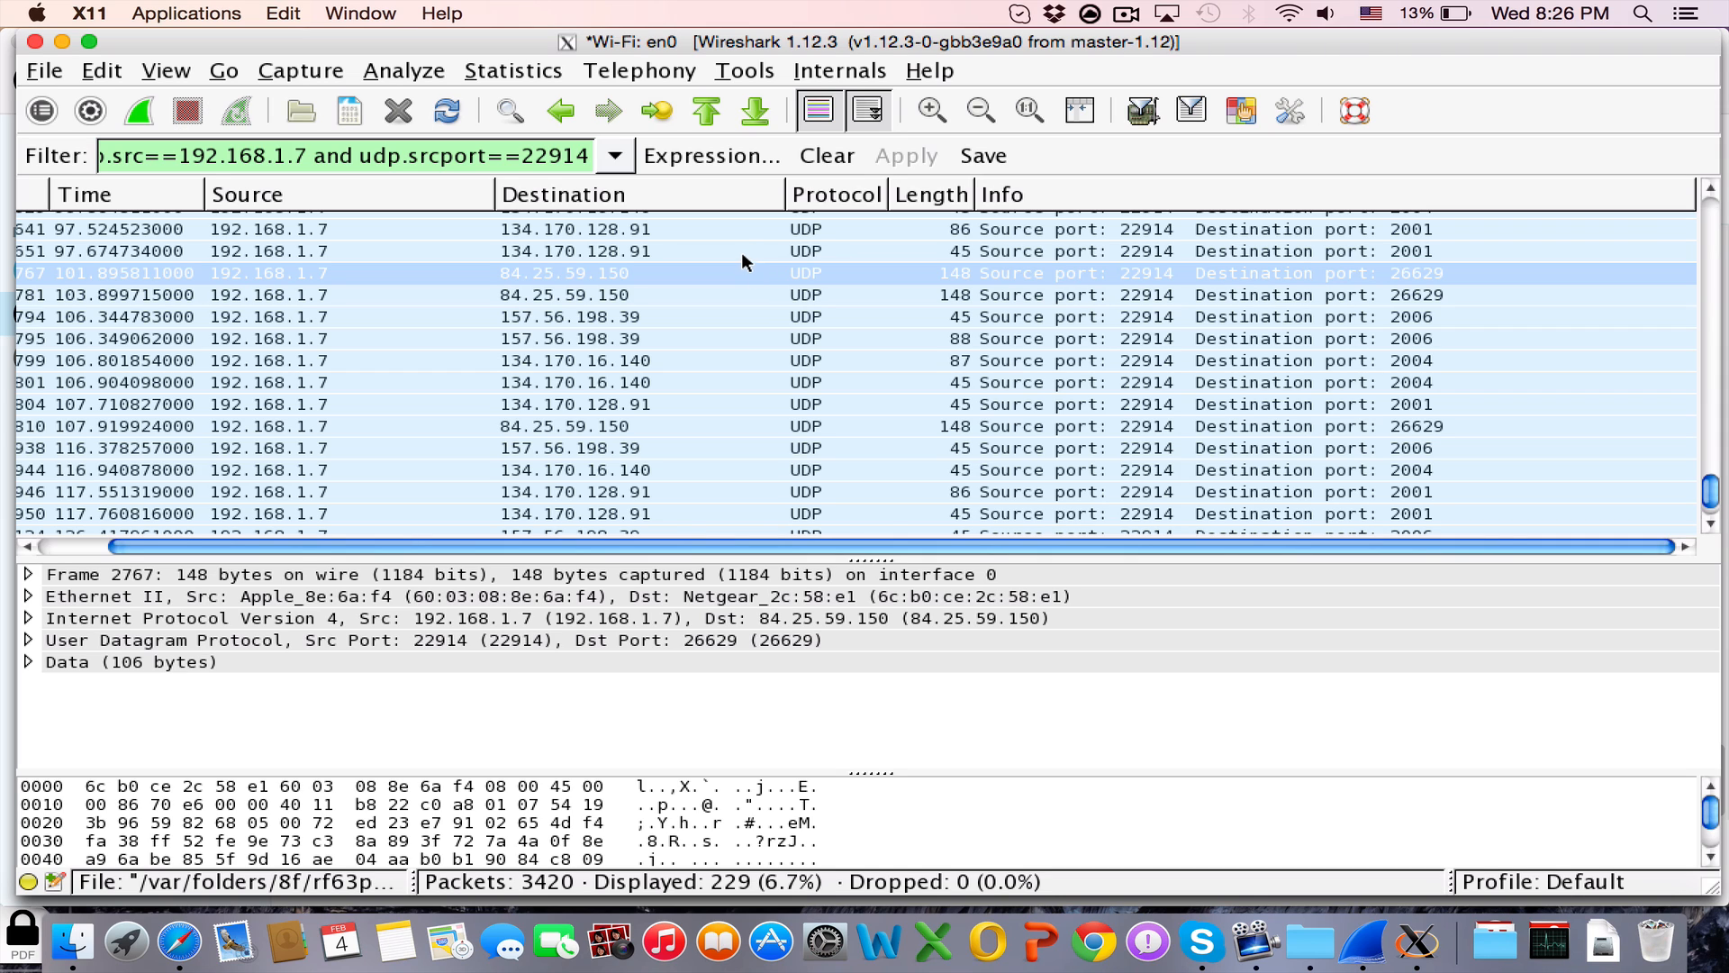
pyautogui.moveTo(503, 159)
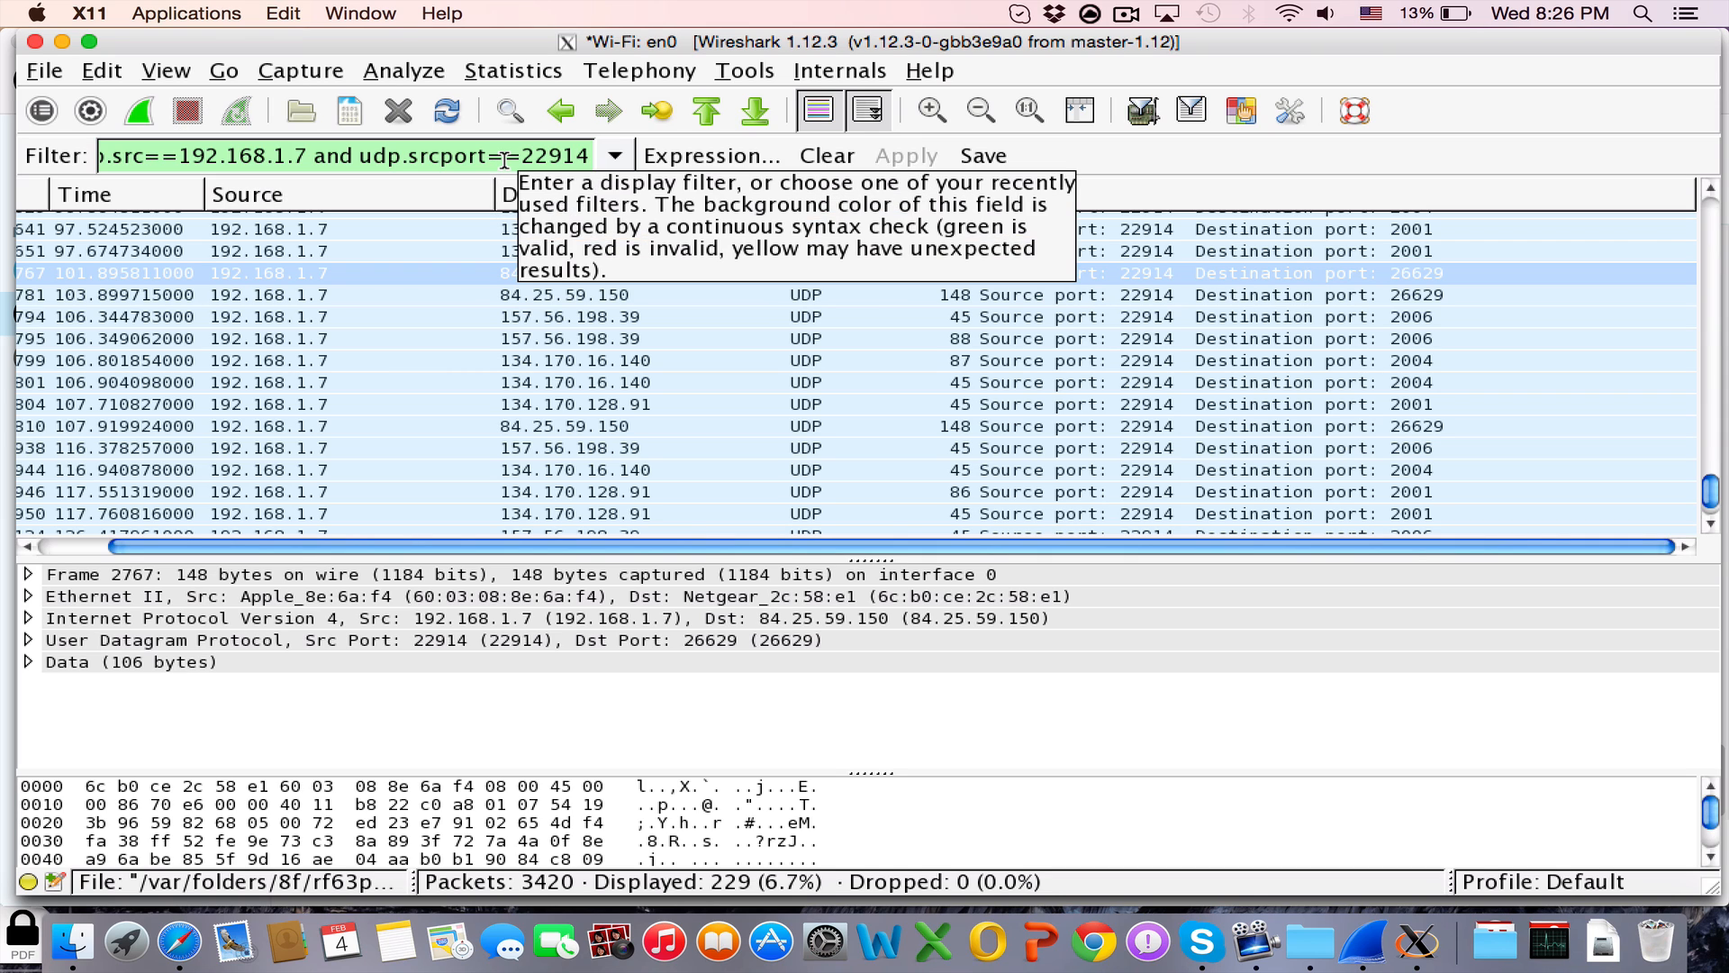